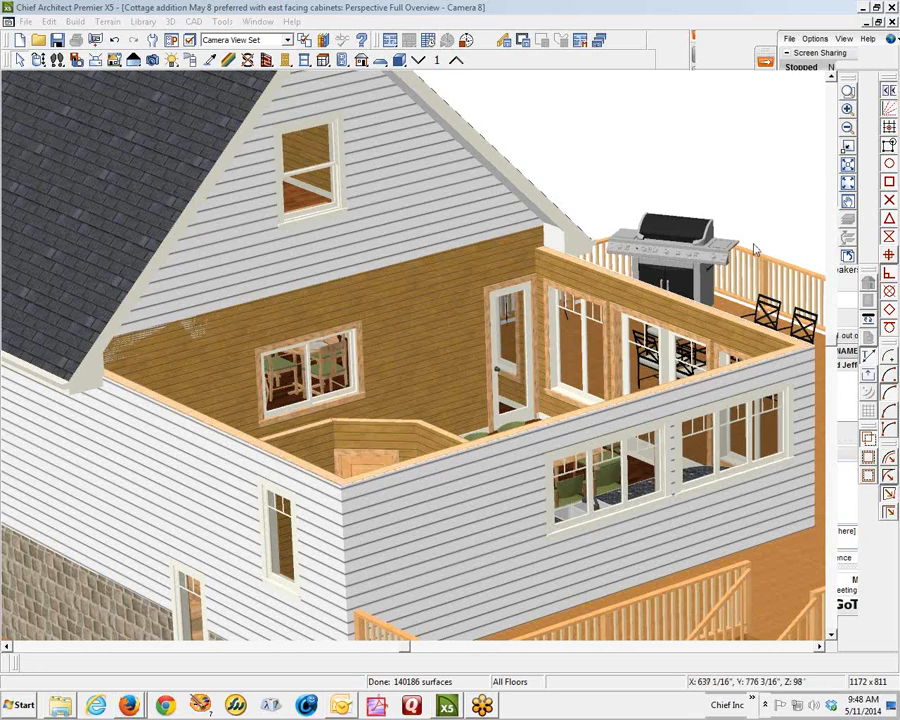
mouse_move(160, 250)
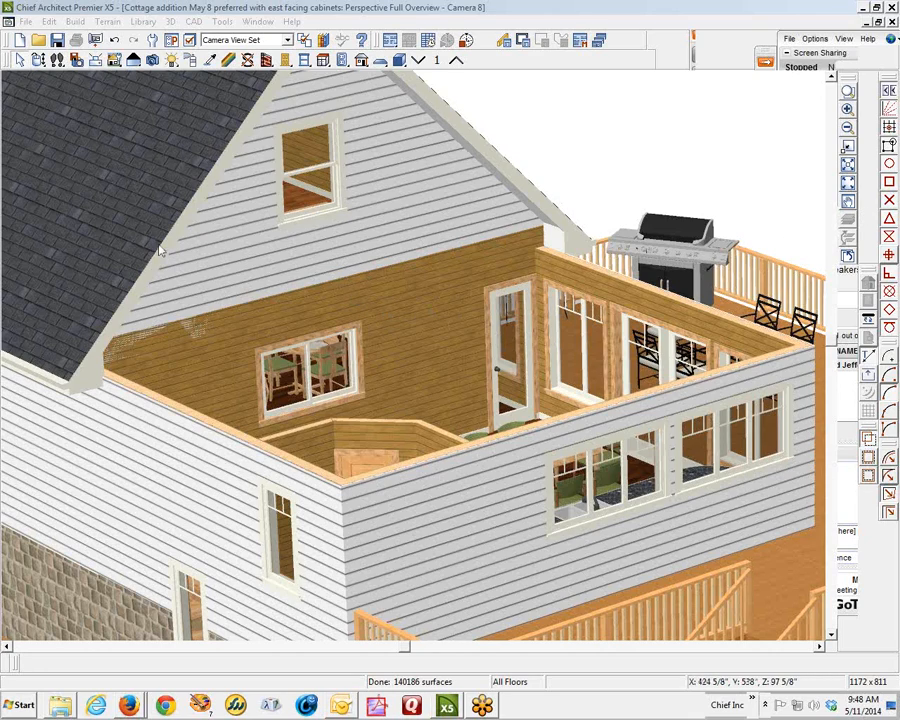
mouse_move(162, 234)
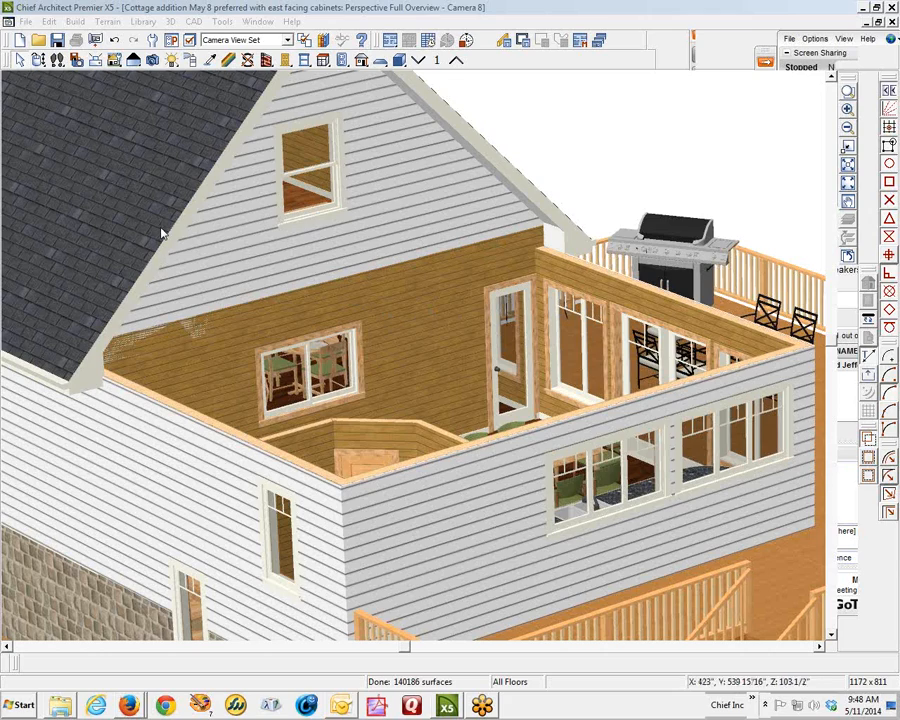
mouse_move(144, 138)
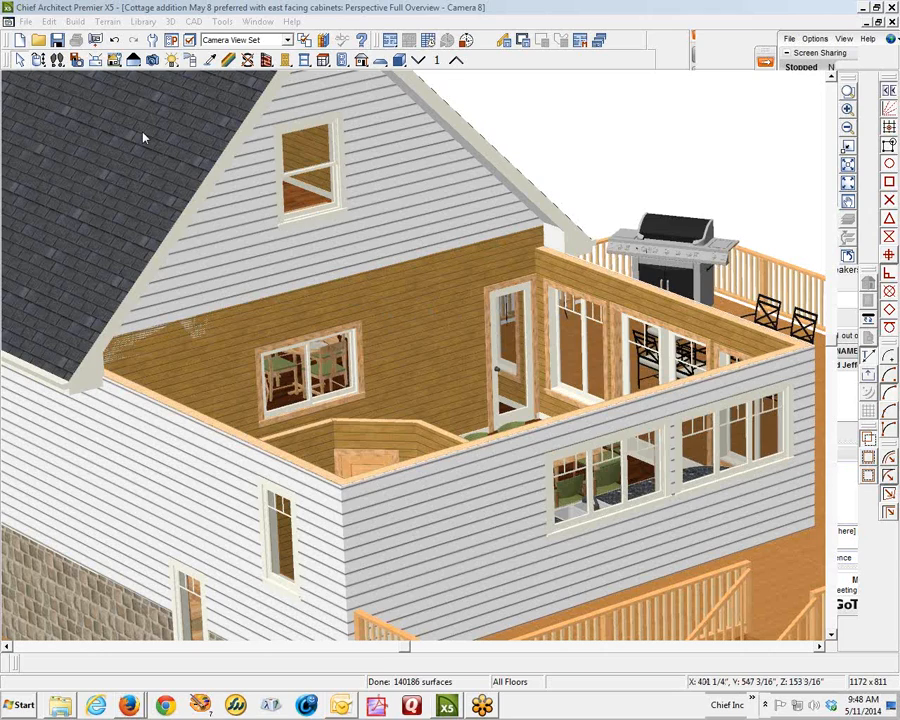
mouse_move(144, 136)
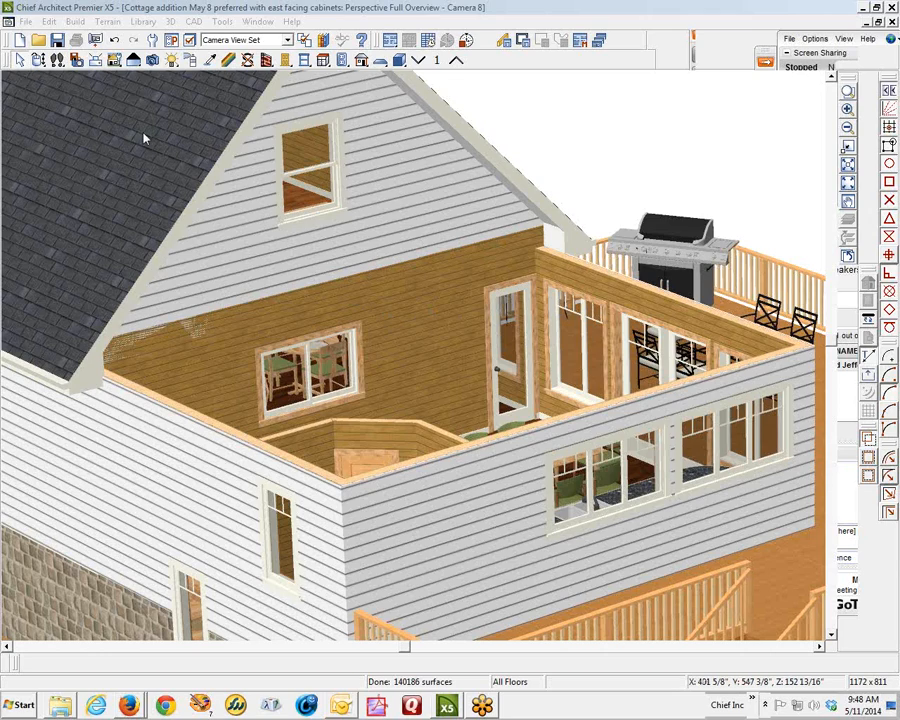
mouse_move(168, 140)
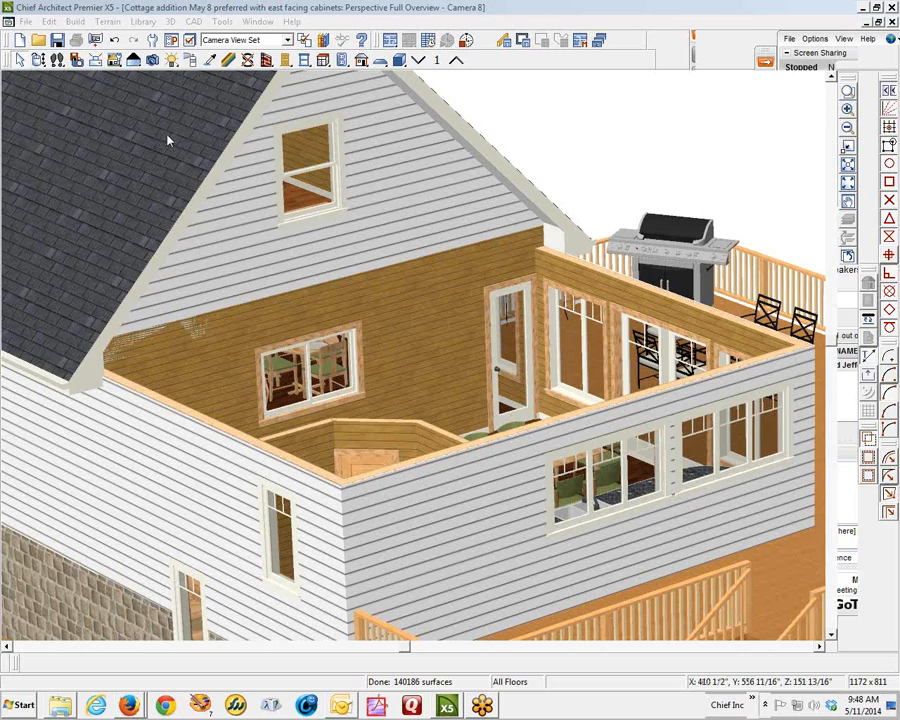
mouse_move(456, 180)
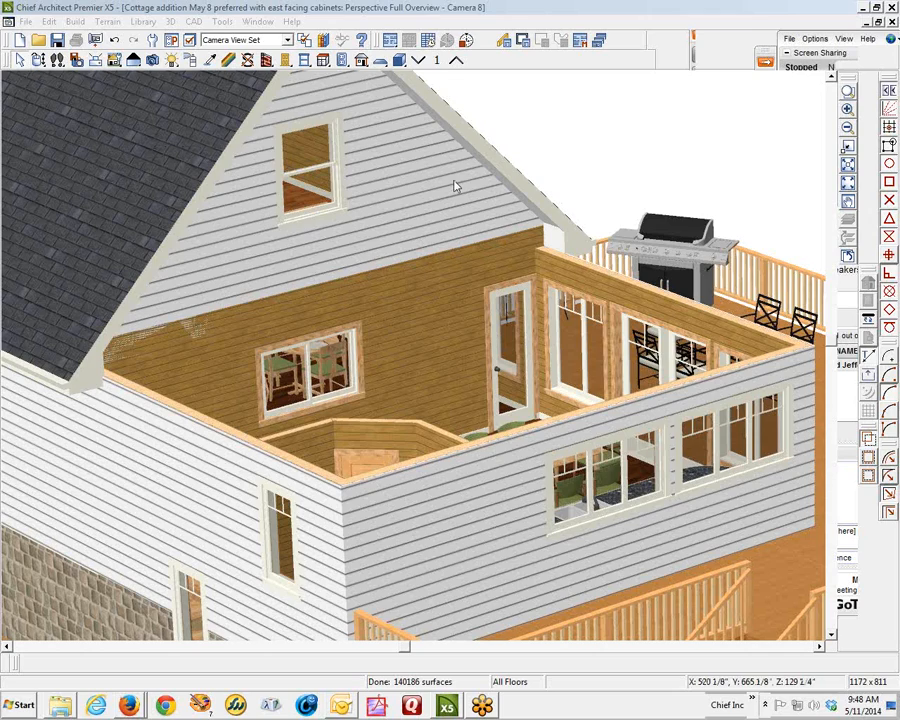
mouse_move(470, 184)
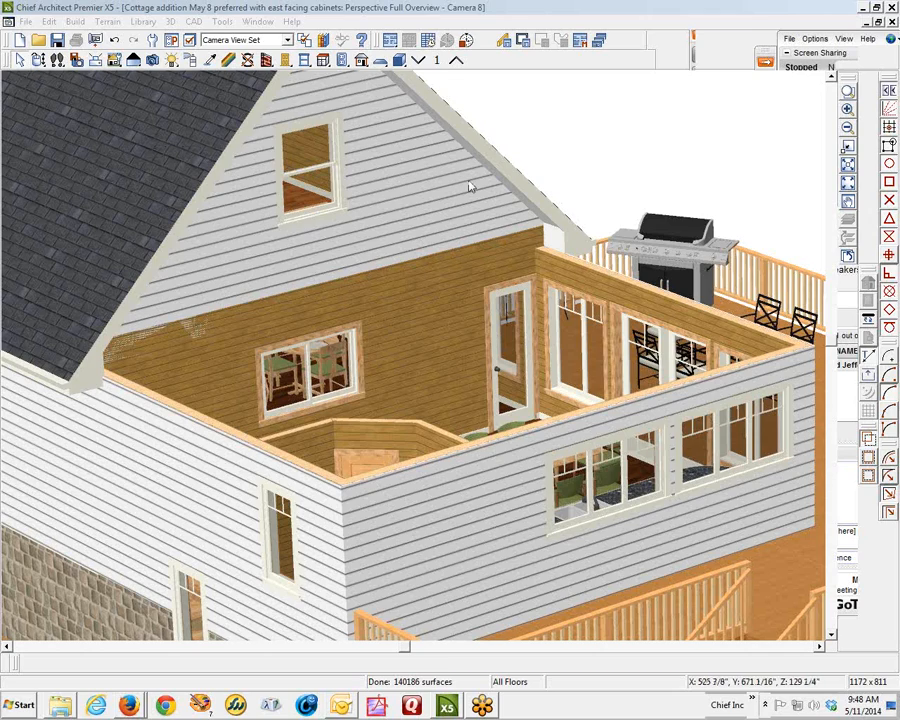
mouse_move(504, 184)
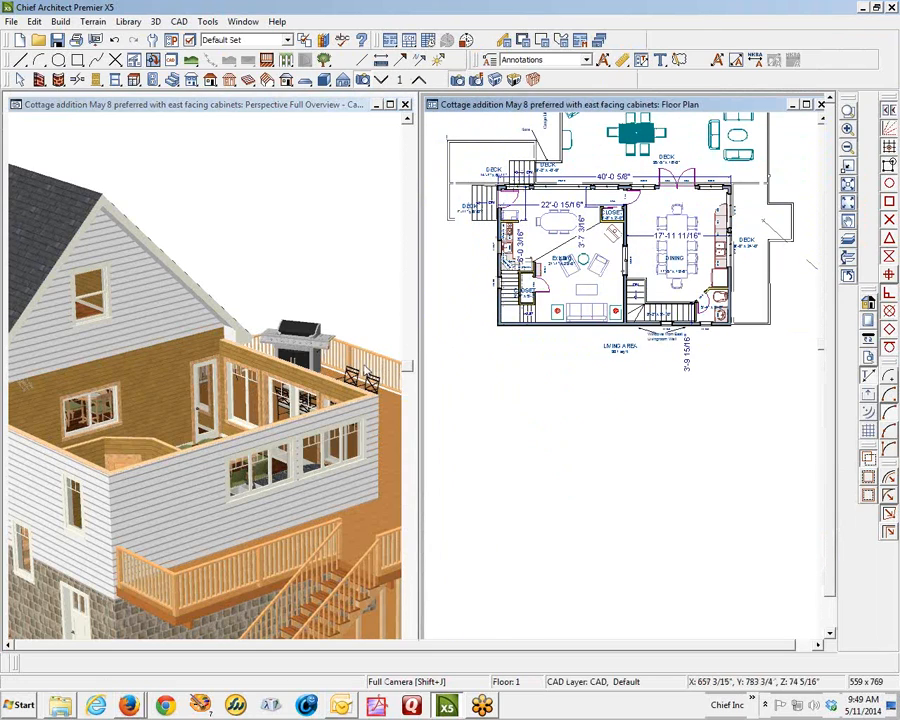
mouse_move(88, 318)
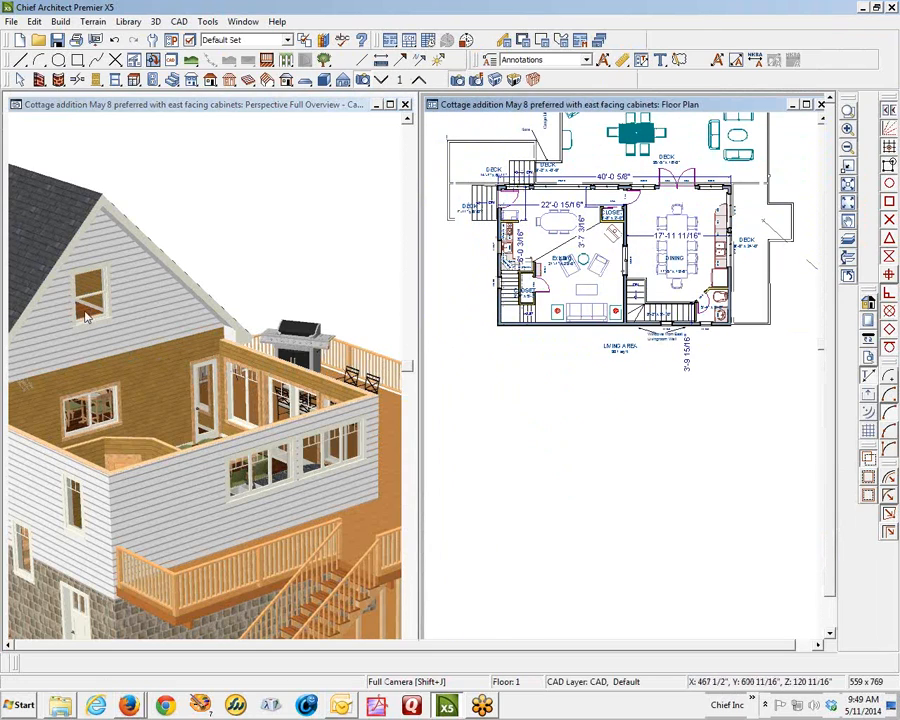
mouse_move(104, 292)
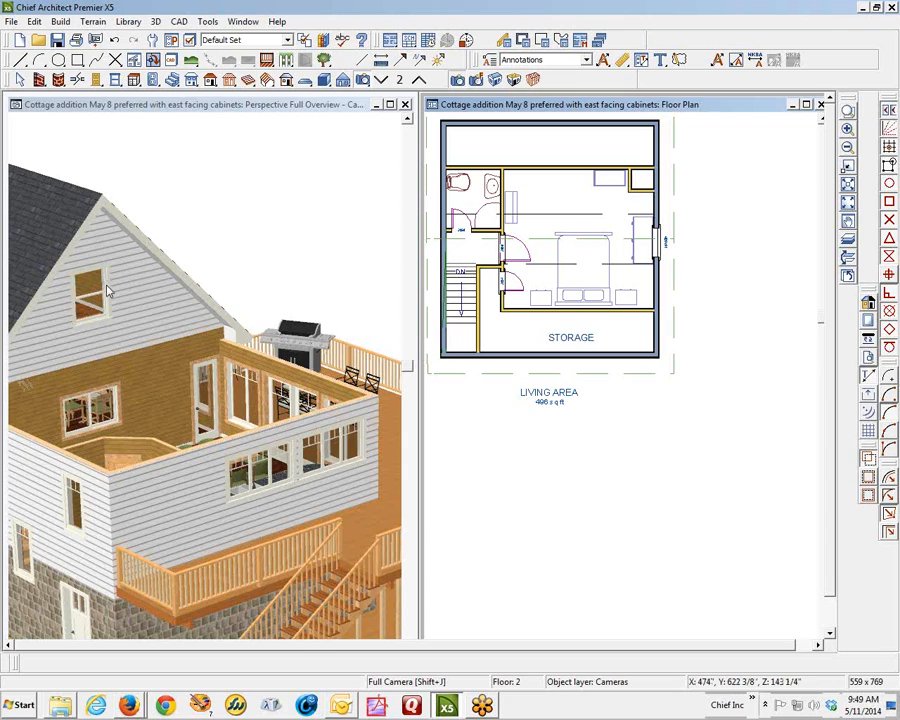
mouse_move(84, 312)
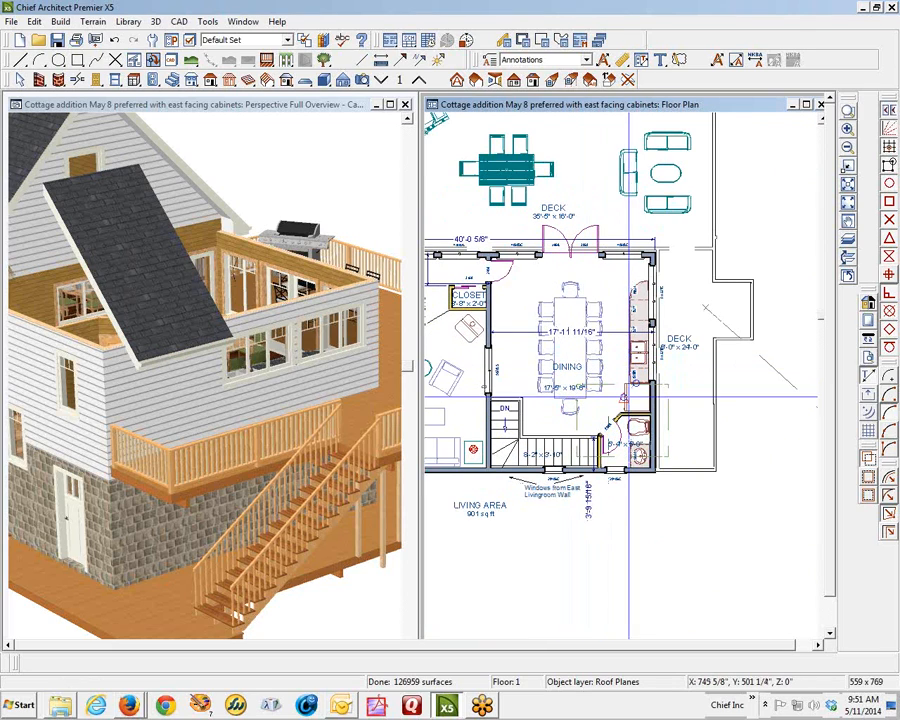
- Select the roof plane and apply a 3-in-12 pitch so the 3D model rebuilds
left_click(616, 420)
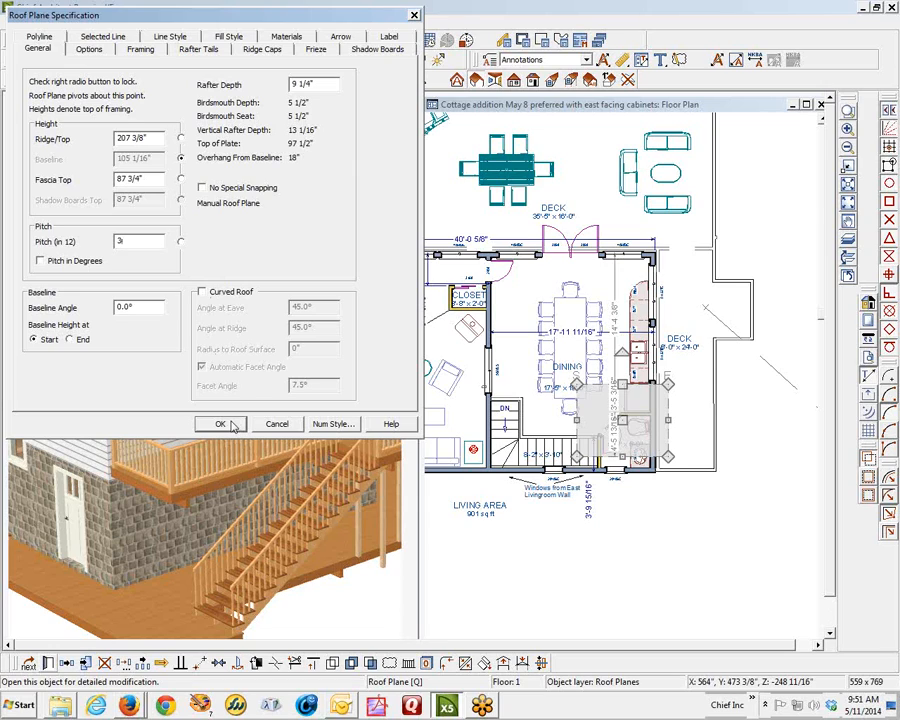
left_click(220, 424)
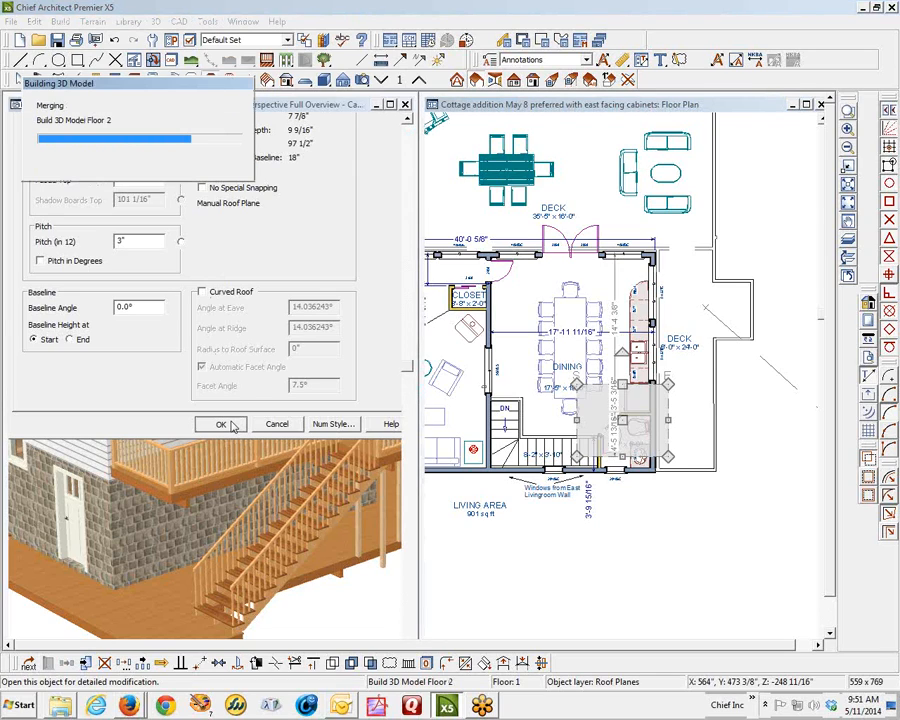
left_click(220, 424)
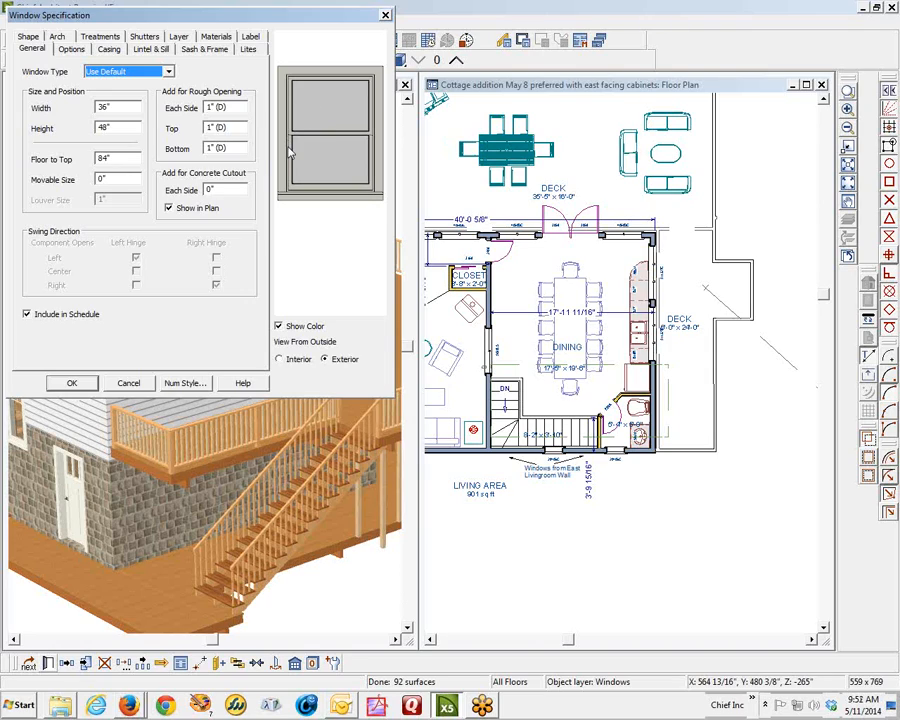
mouse_move(310, 138)
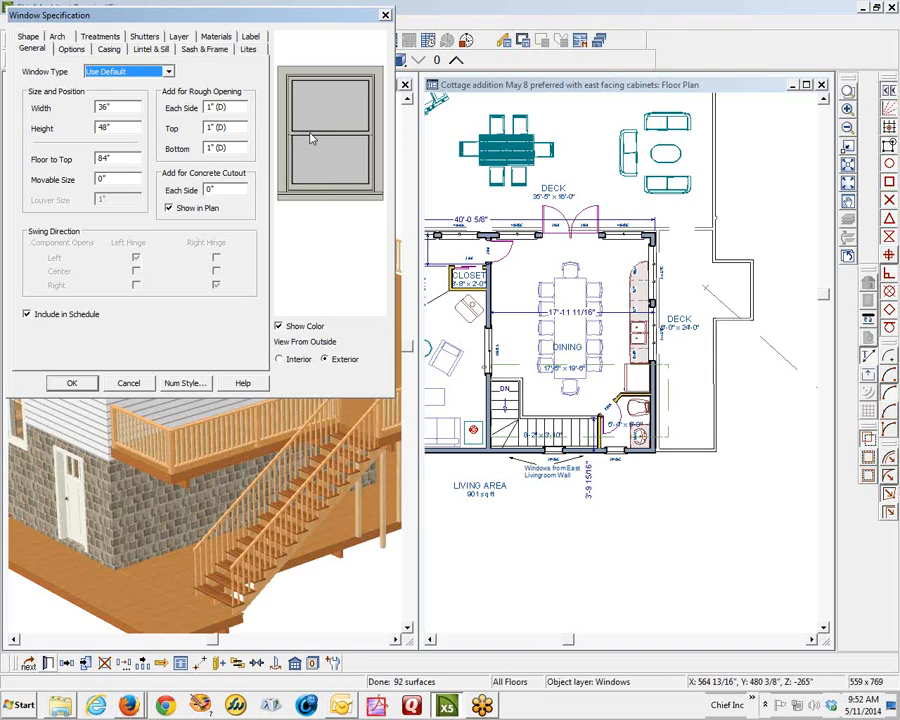
mouse_move(322, 172)
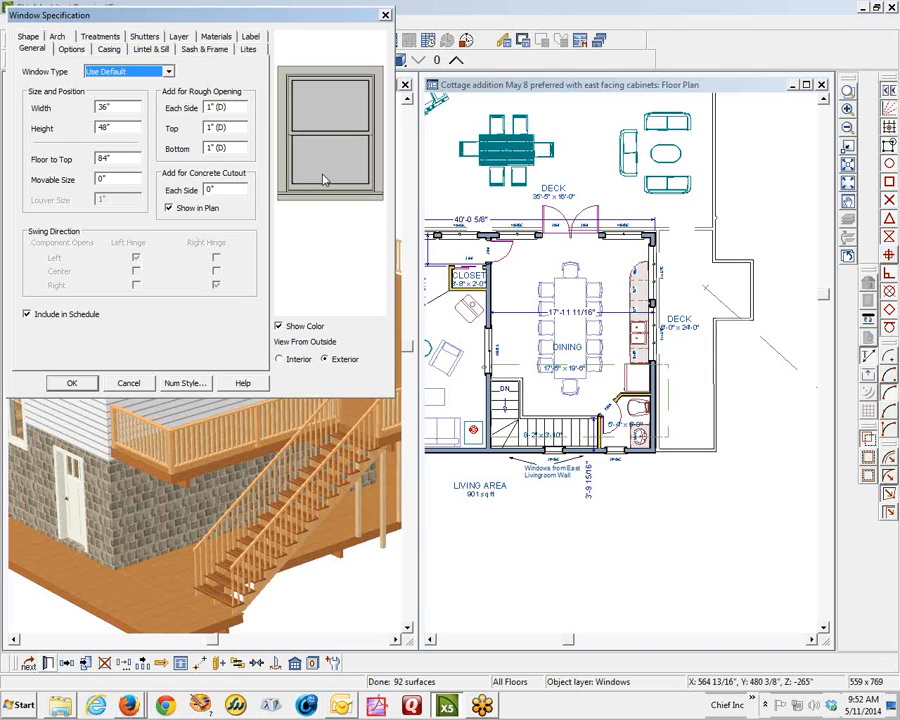
mouse_move(232, 272)
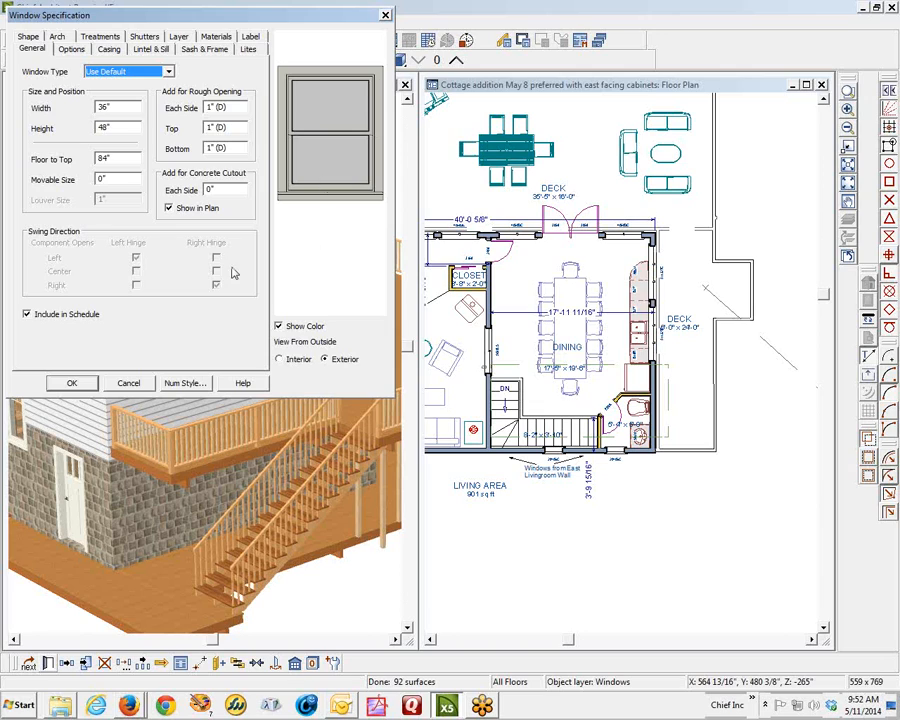
- Make the window a 60 by 36 inch right-sliding unit and apply the change
left_click(72, 384)
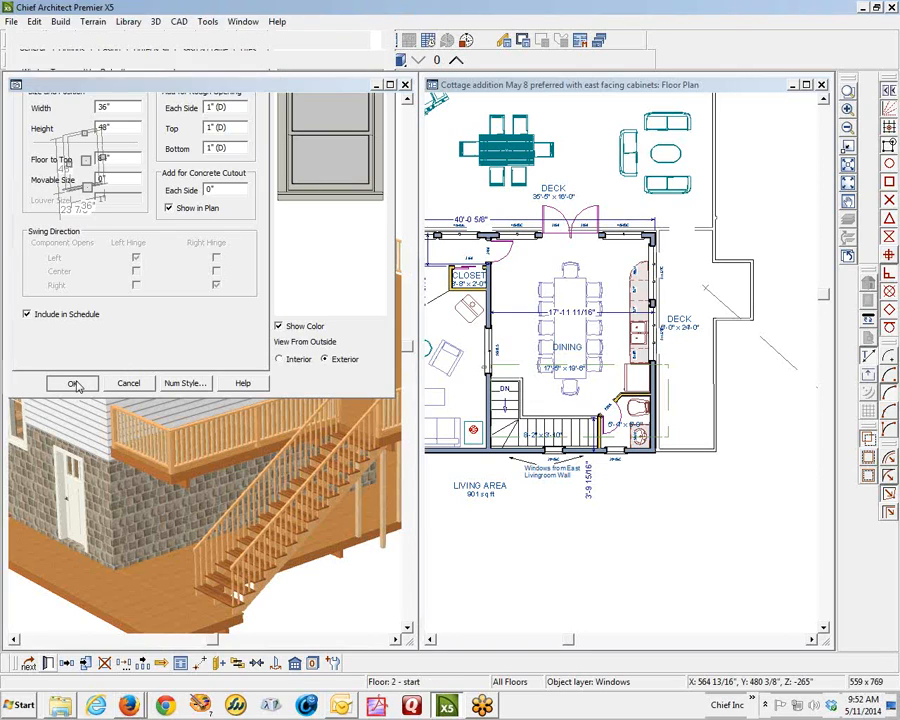
left_click(72, 384)
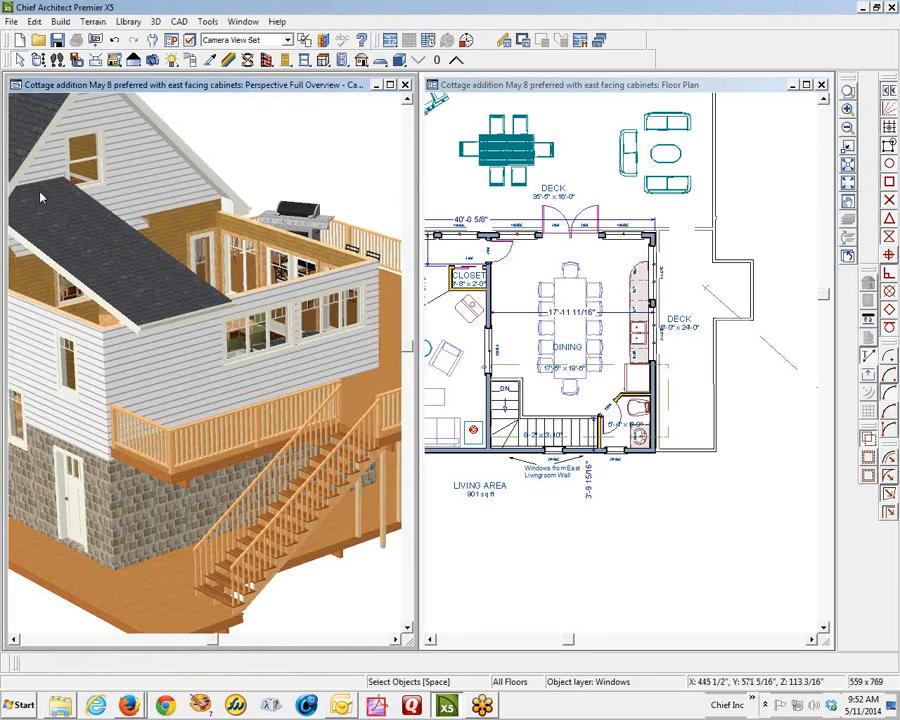
mouse_move(76, 168)
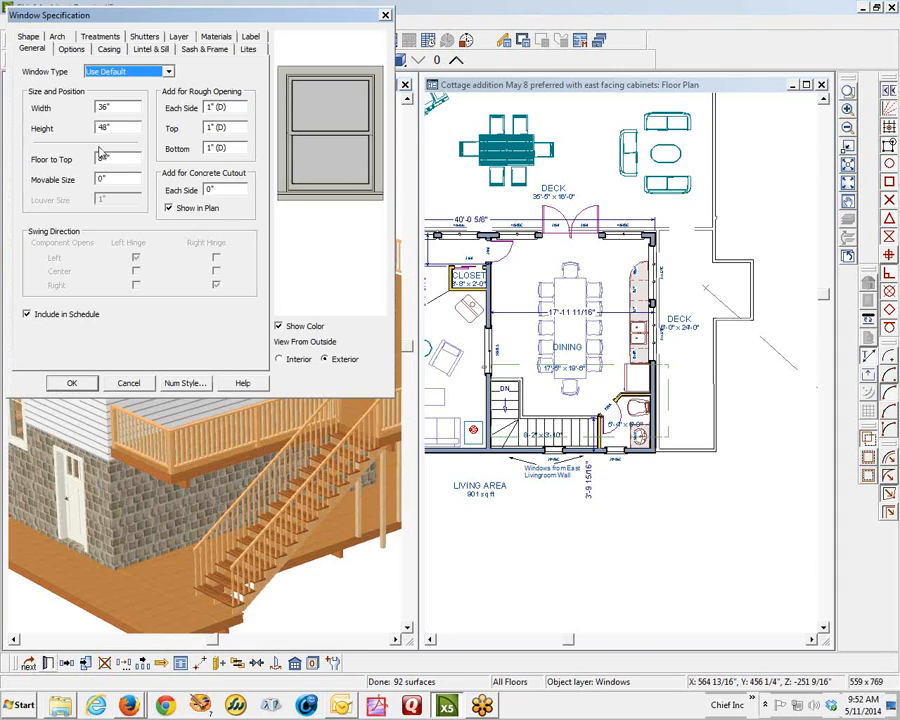
left_click(104, 128)
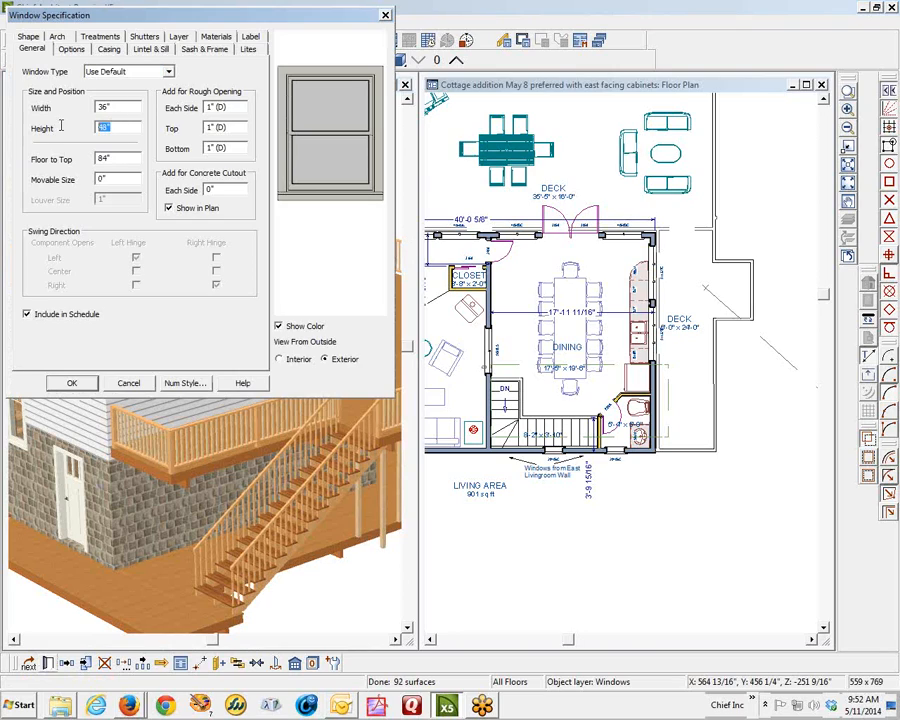
type("3")
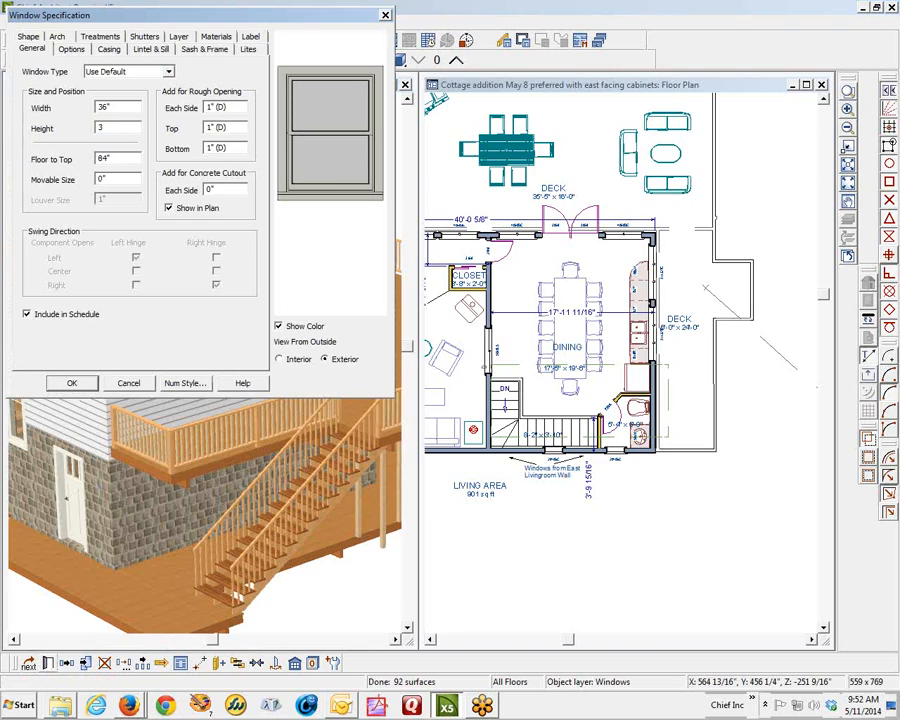
type("36")
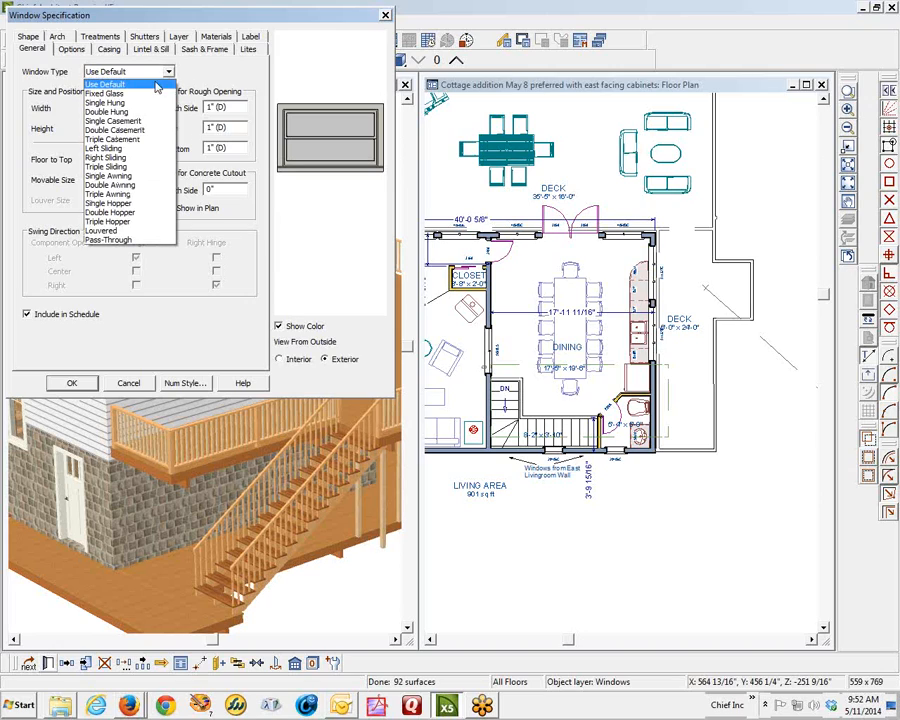
left_click(104, 156)
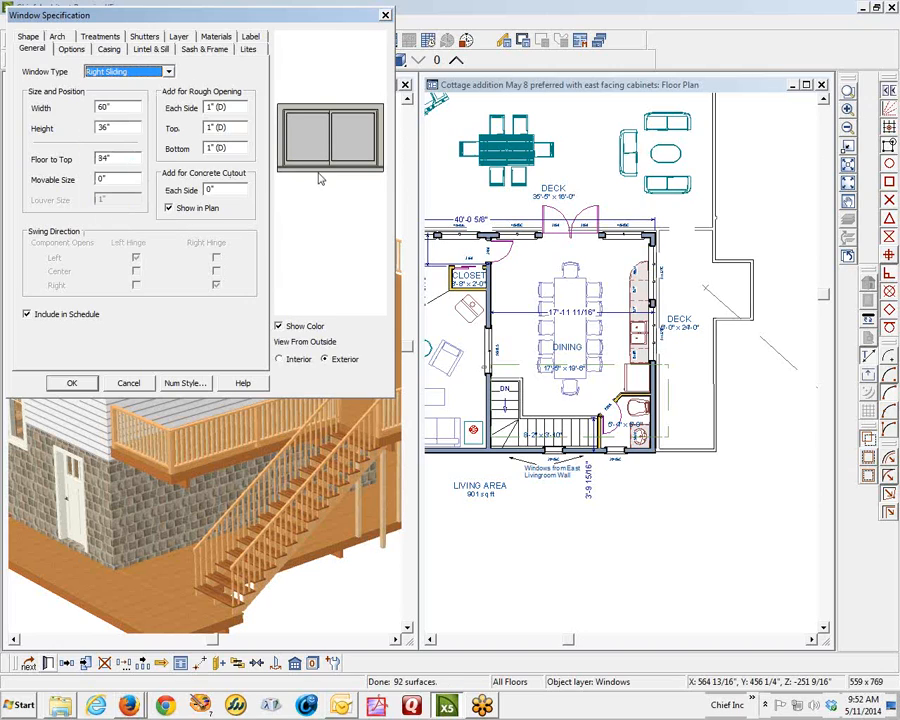
mouse_move(296, 164)
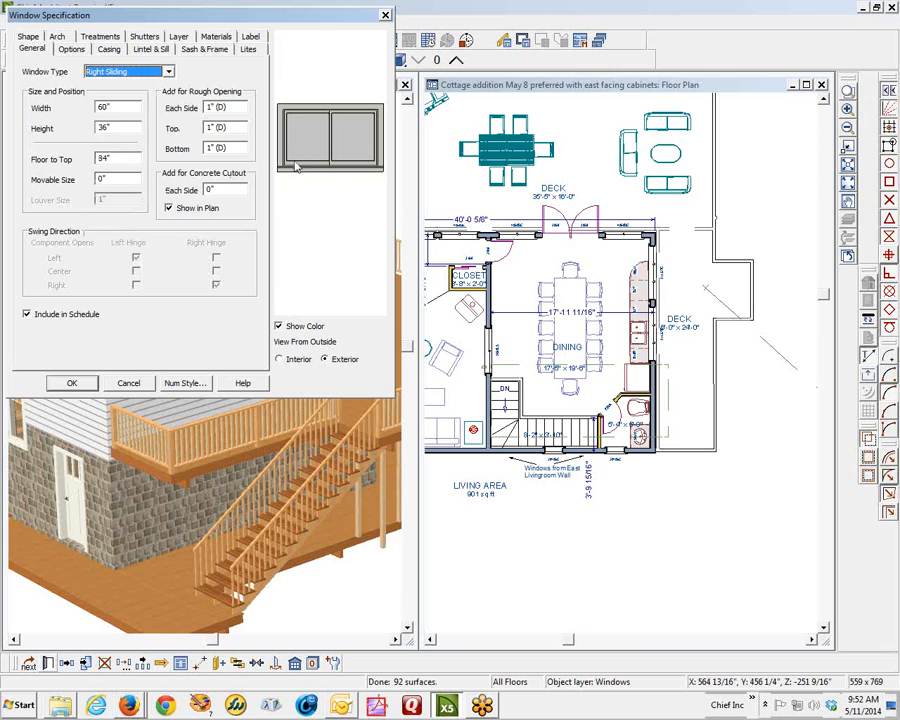
mouse_move(316, 148)
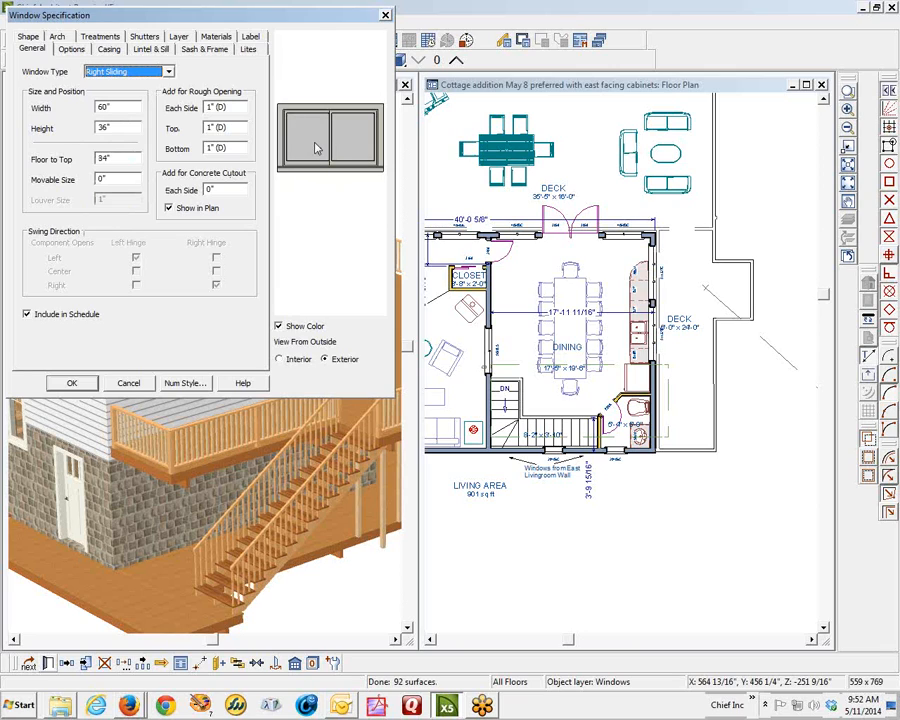
left_click(72, 384)
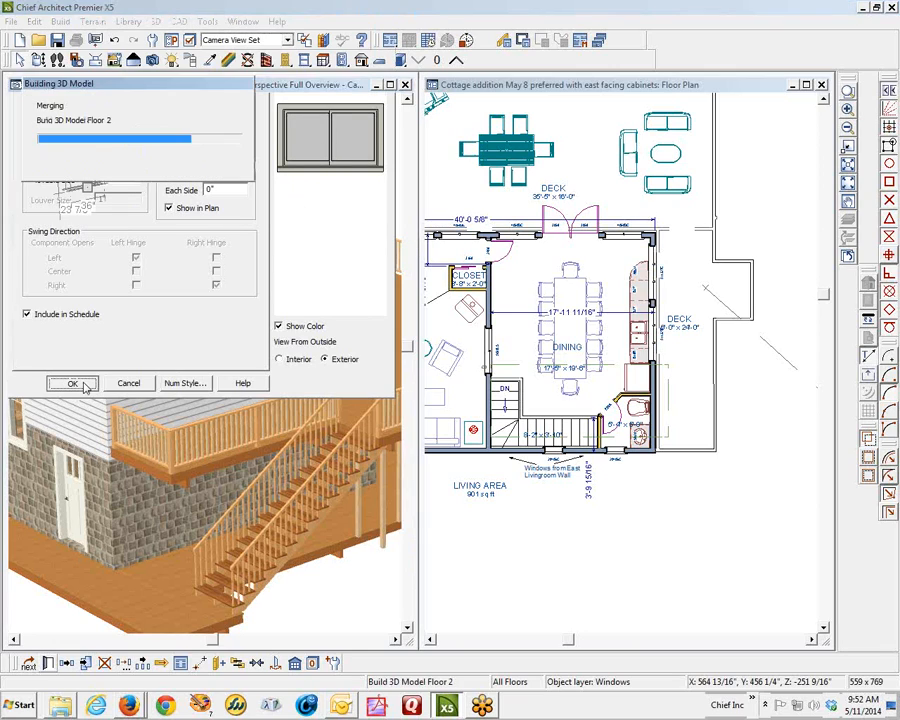
left_click(72, 384)
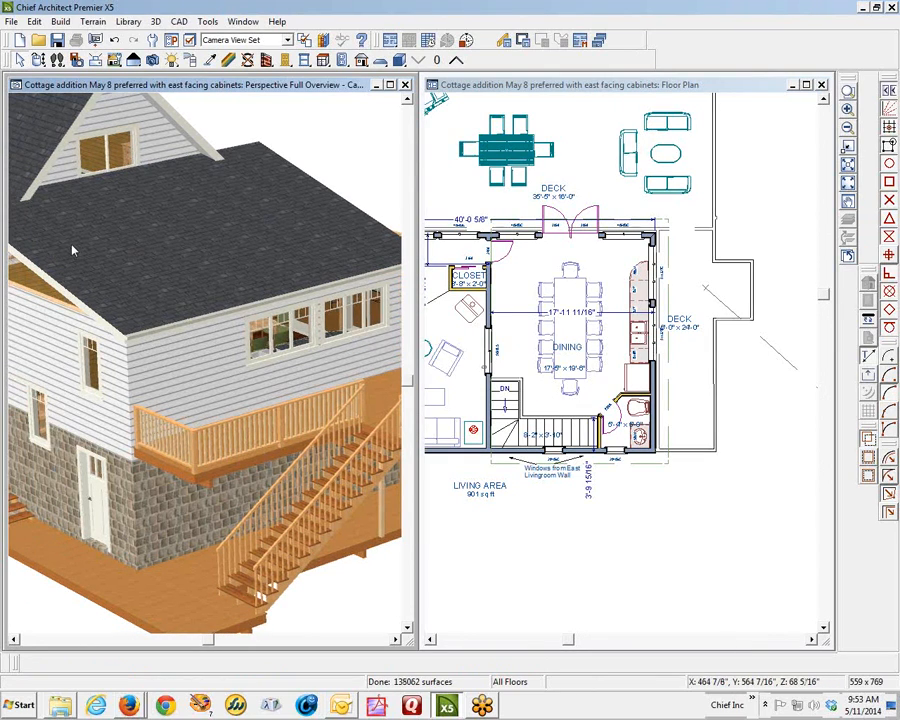
mouse_move(70, 262)
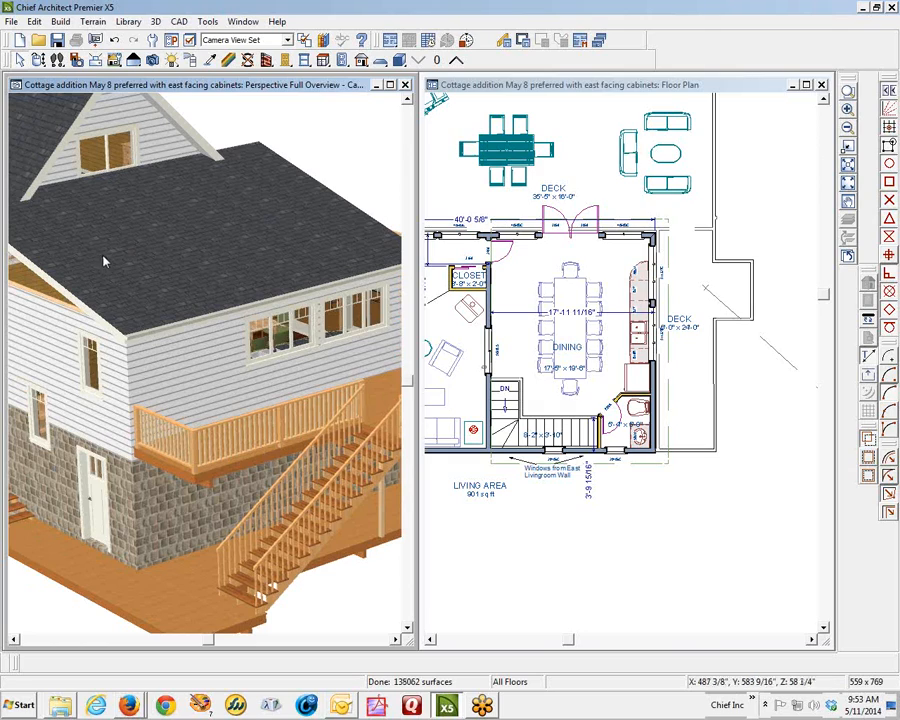
mouse_move(512, 484)
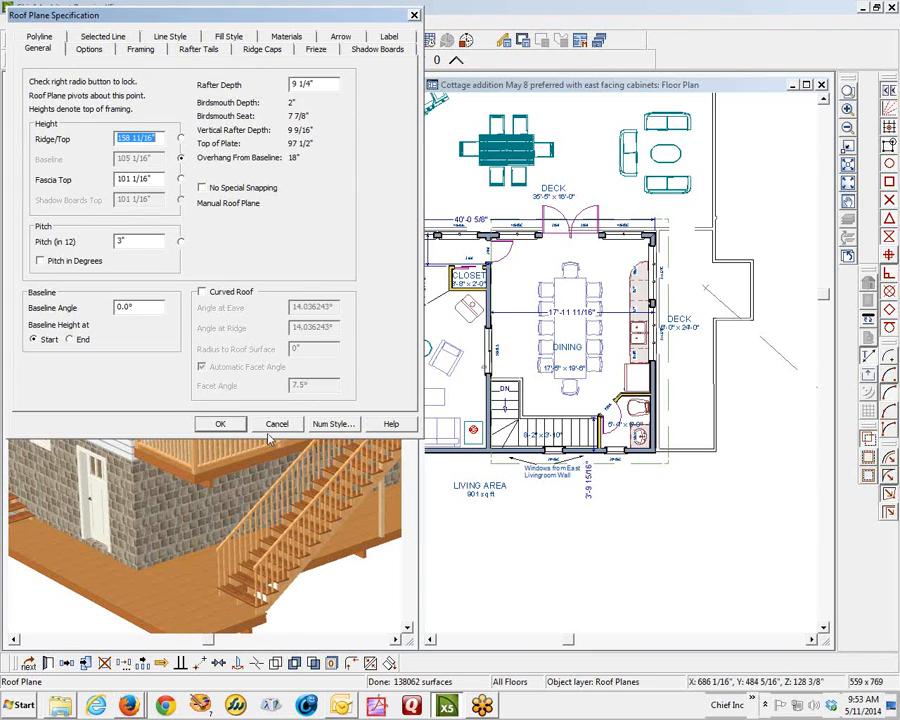
- Edit the dining-area roof plane's heights with a 3-in-12 pitch and 87 1/4-inch baseline
left_click(220, 424)
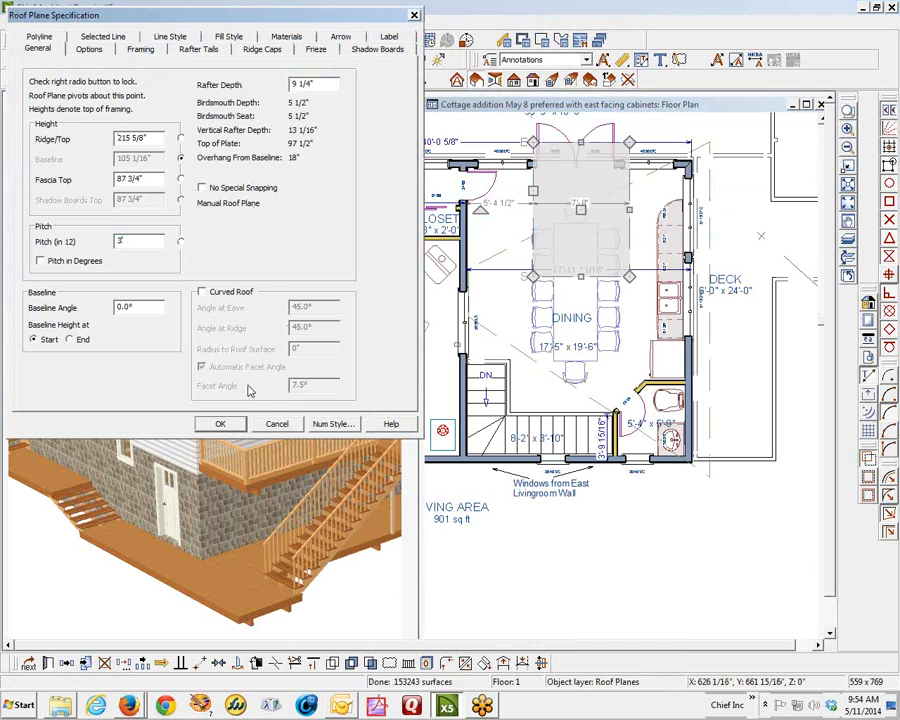
- Apply the roof plane settings; moving a roof edge is refused with a warning
left_click(220, 424)
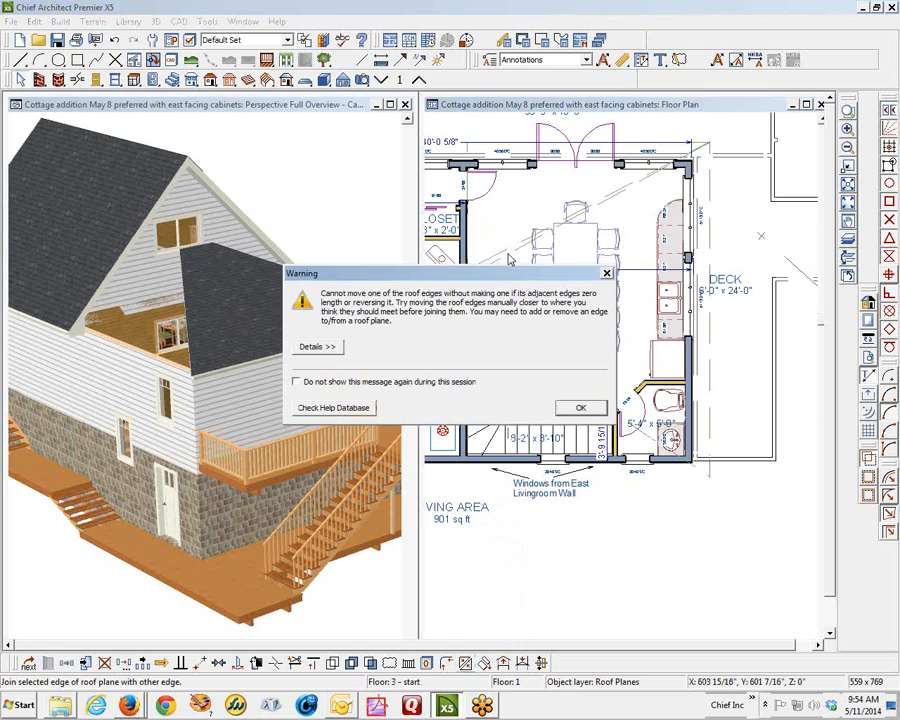
- Dismiss the roof plane edge warning
left_click(580, 408)
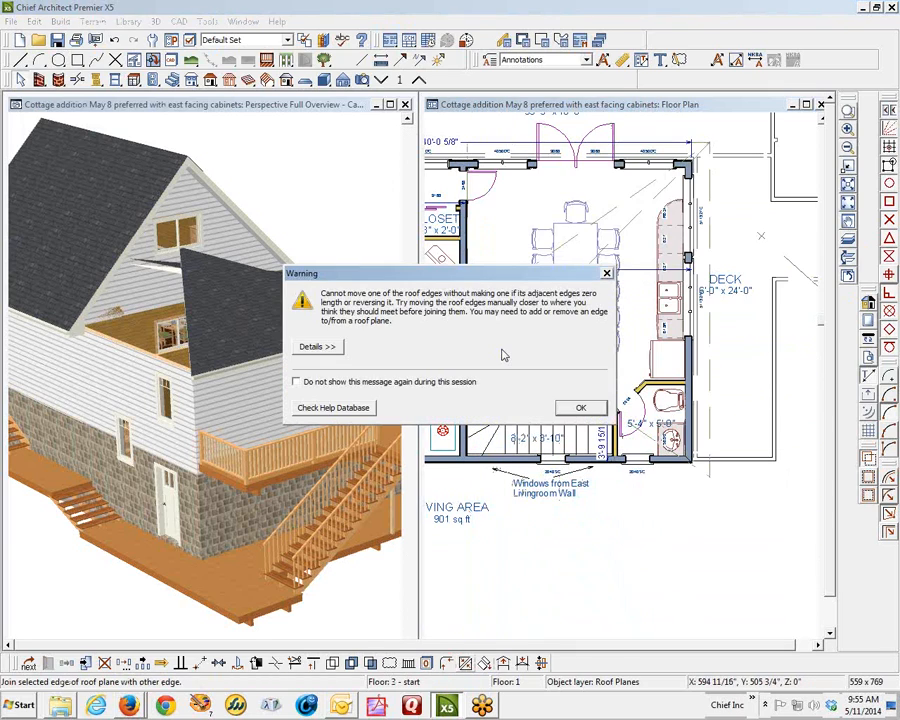
left_click(580, 408)
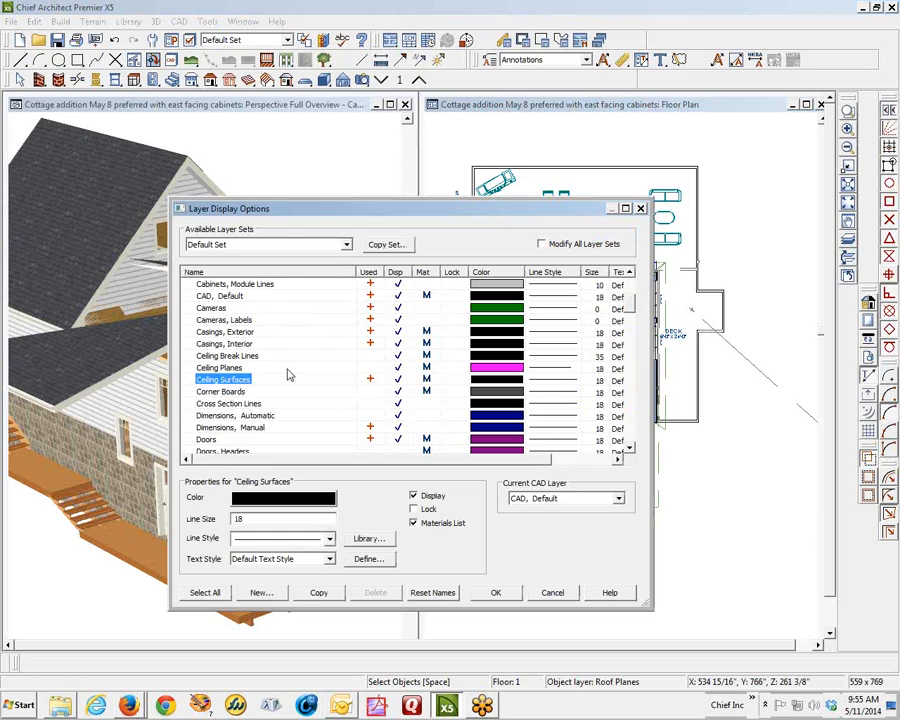
- Select the Roofs, Baselines layer and close Layer Display Options
scroll("down", 3)
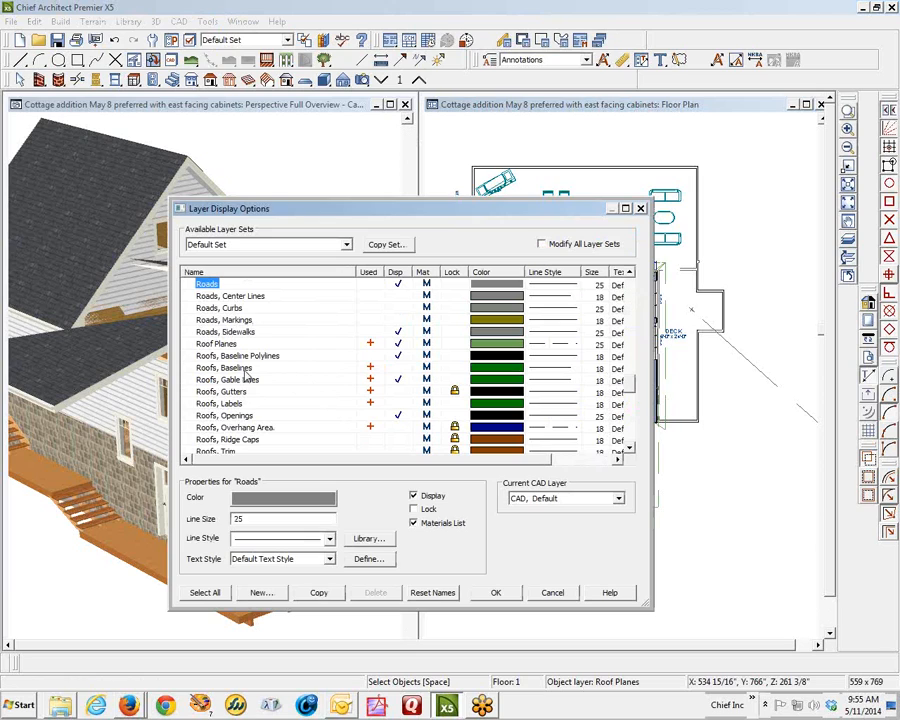
left_click(224, 368)
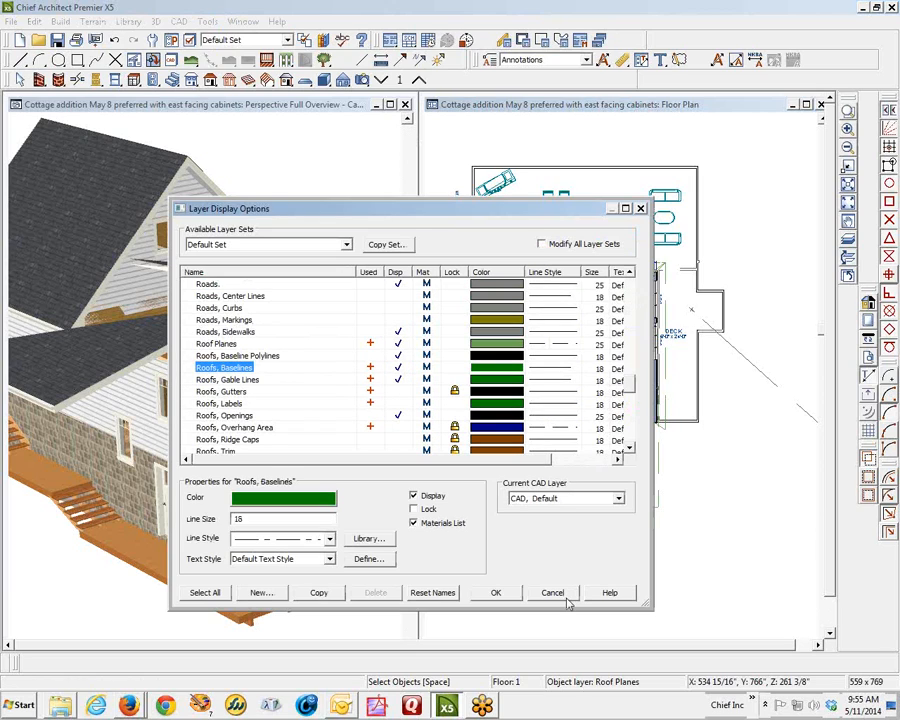
left_click(496, 592)
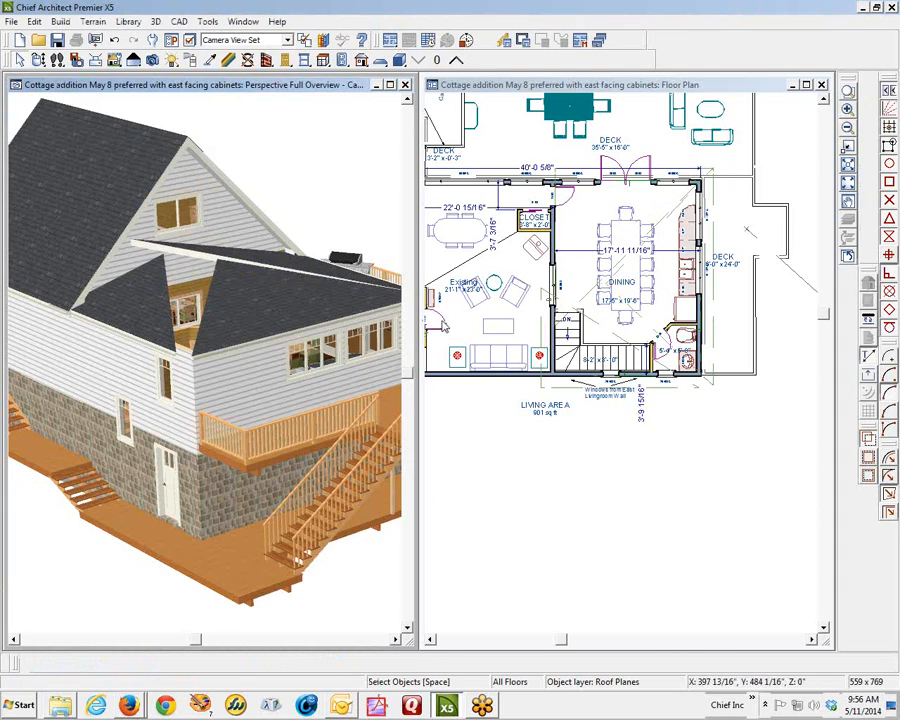
mouse_move(732, 210)
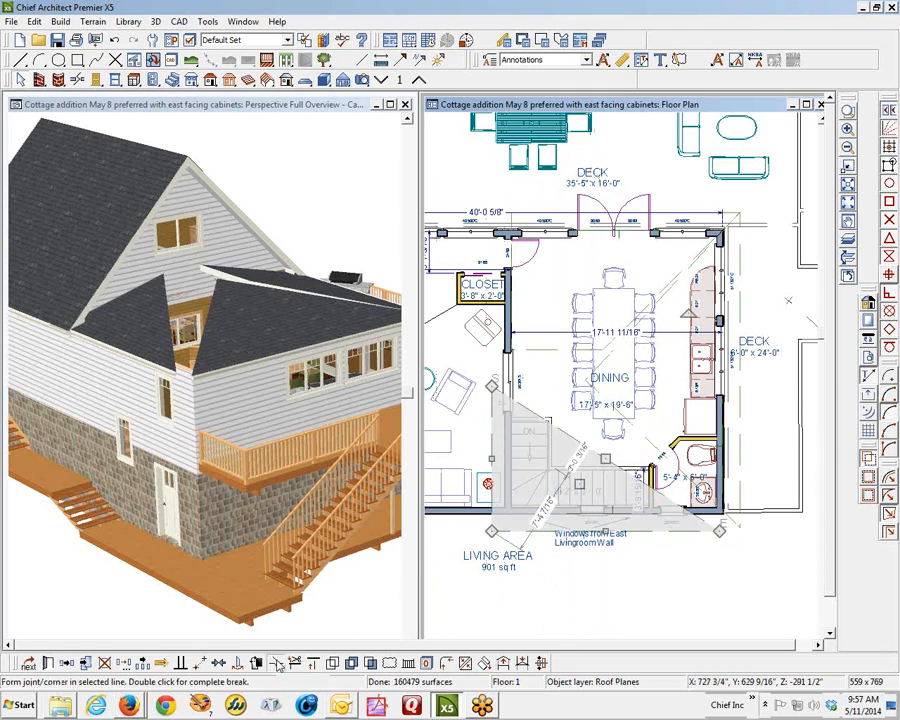
- Add a corner point on the dining-area roof plane edge to taper it into a hip
left_click(578, 440)
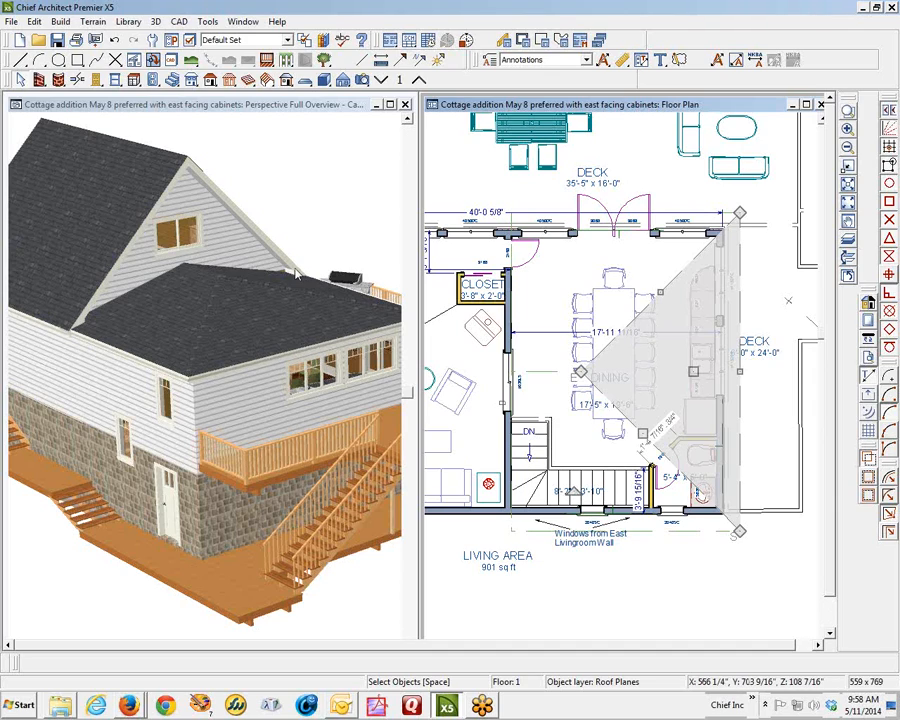
mouse_move(258, 318)
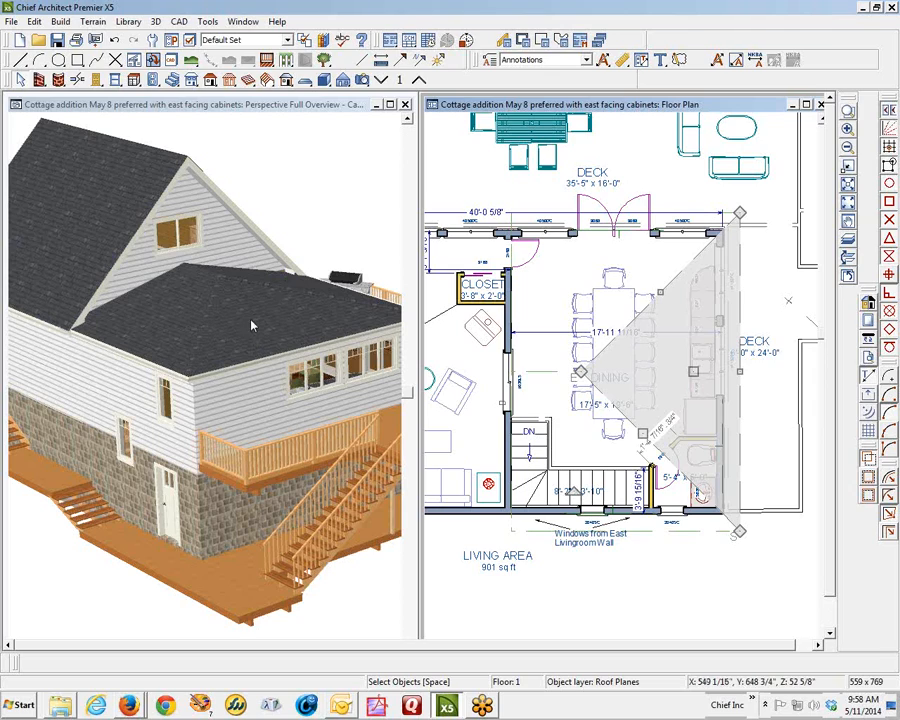
mouse_move(220, 288)
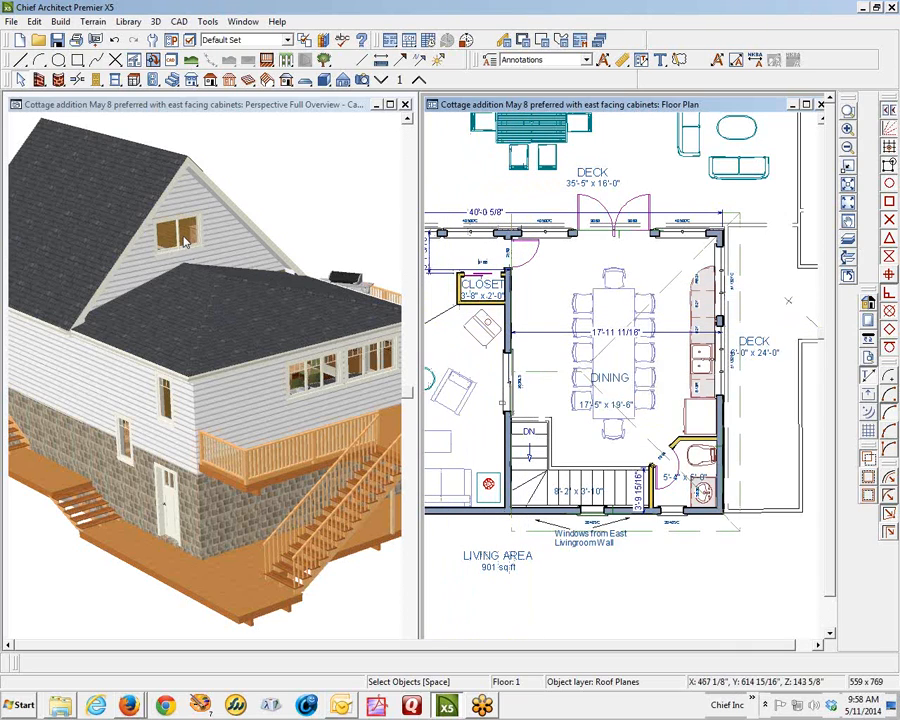
- Make the addition's window a 36-inch-wide single-hung unit via Open Object
right_click(184, 236)
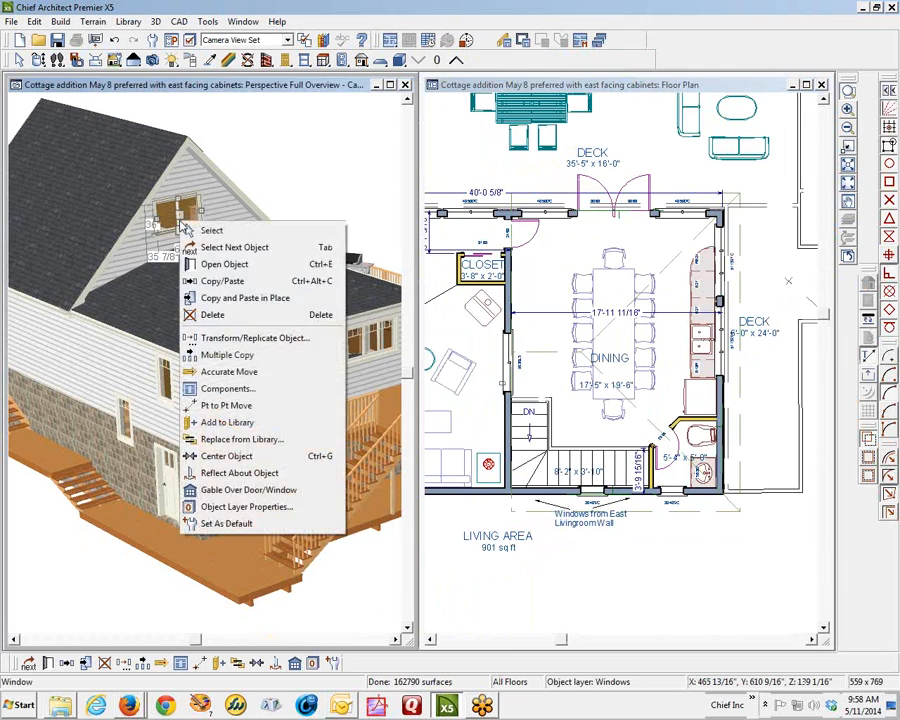
left_click(224, 264)
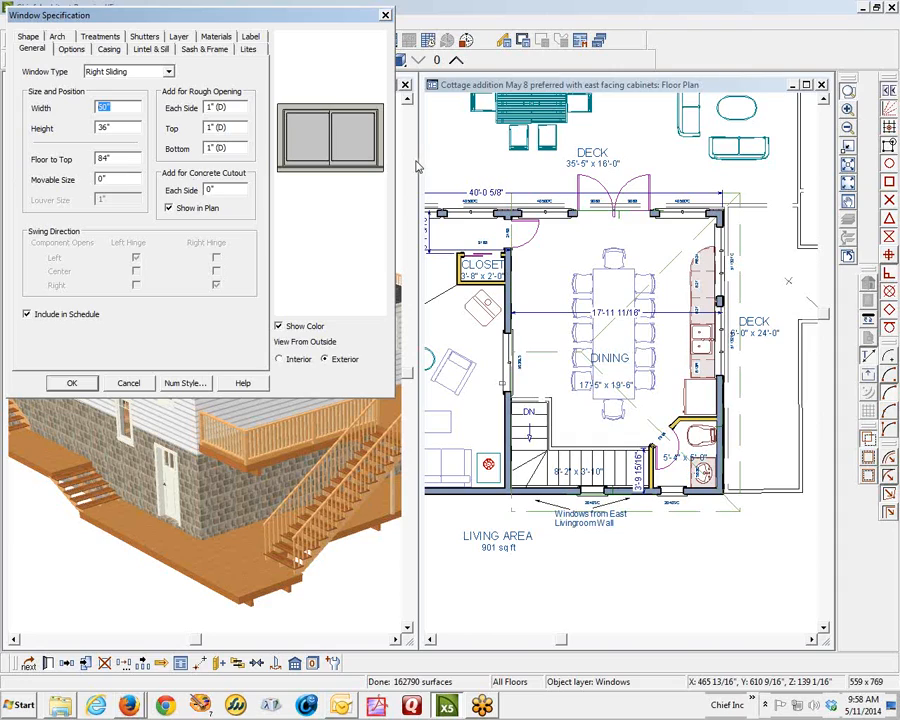
type("3")
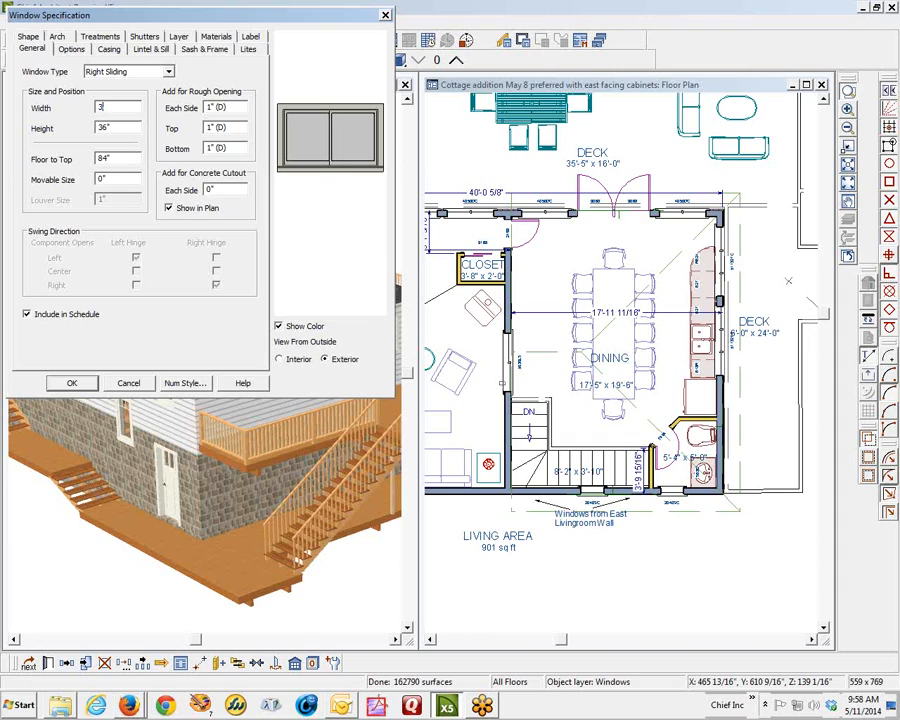
type("6")
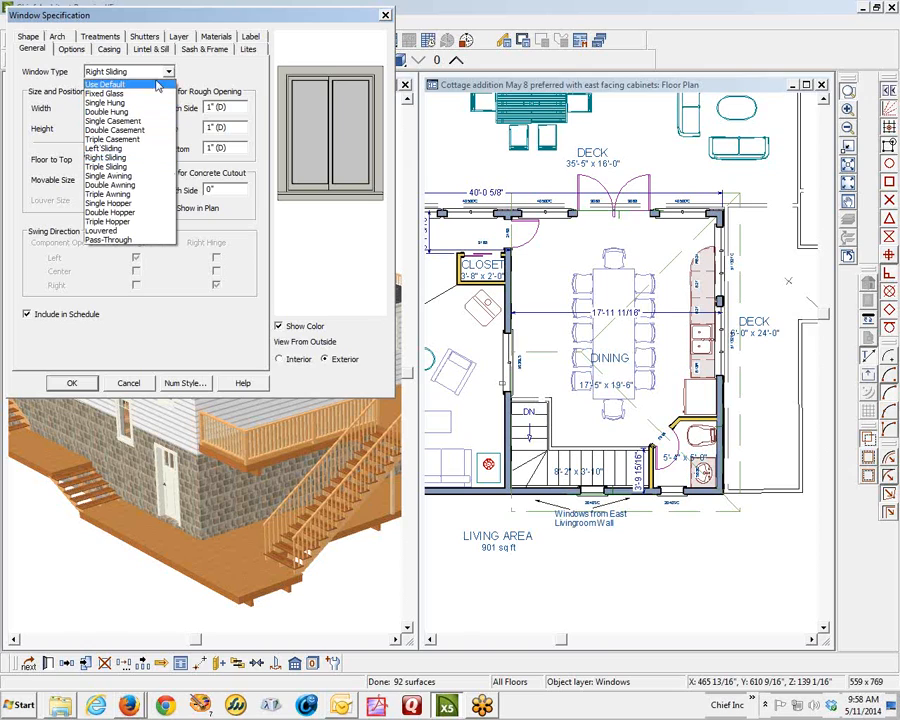
left_click(104, 102)
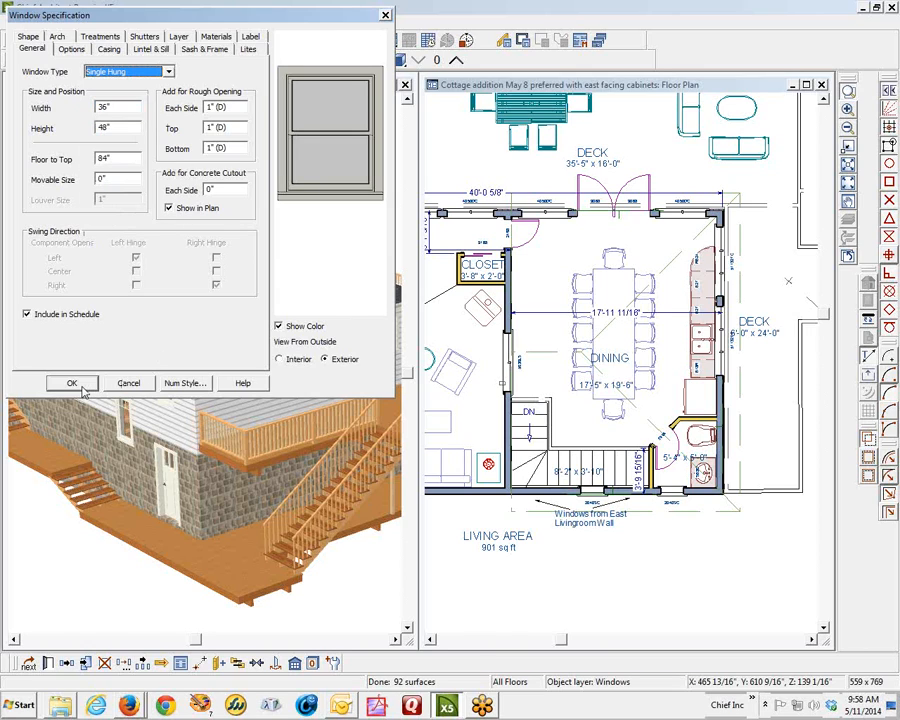
left_click(72, 384)
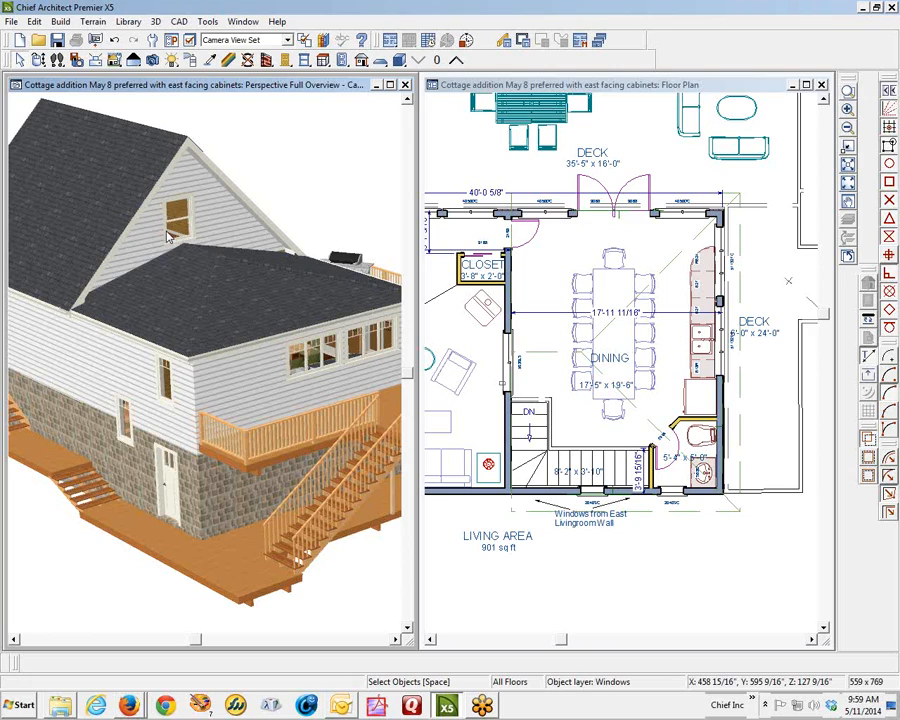
mouse_move(212, 212)
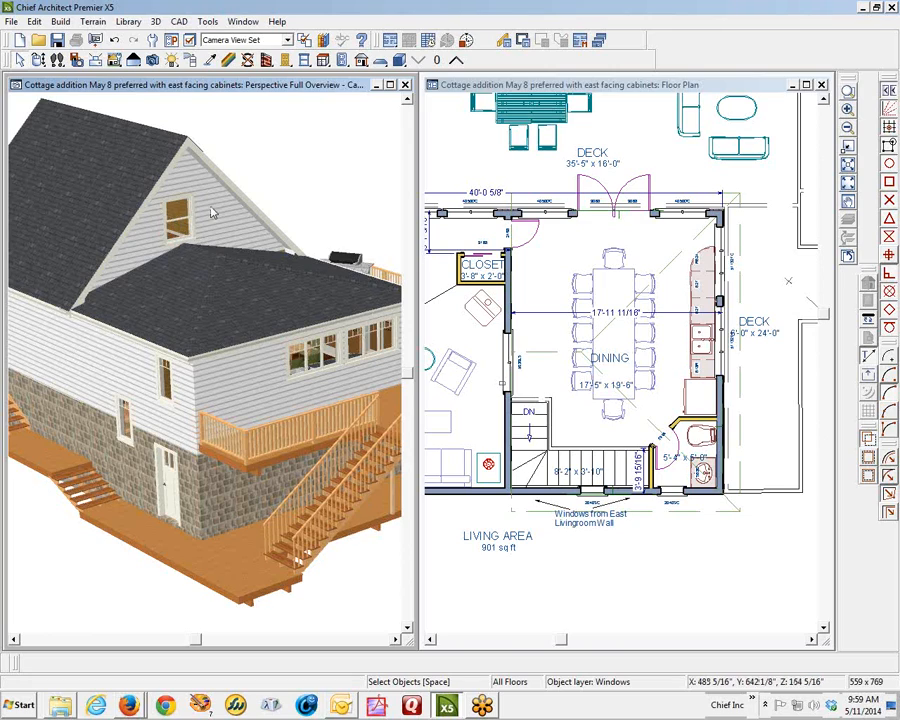
mouse_move(90, 200)
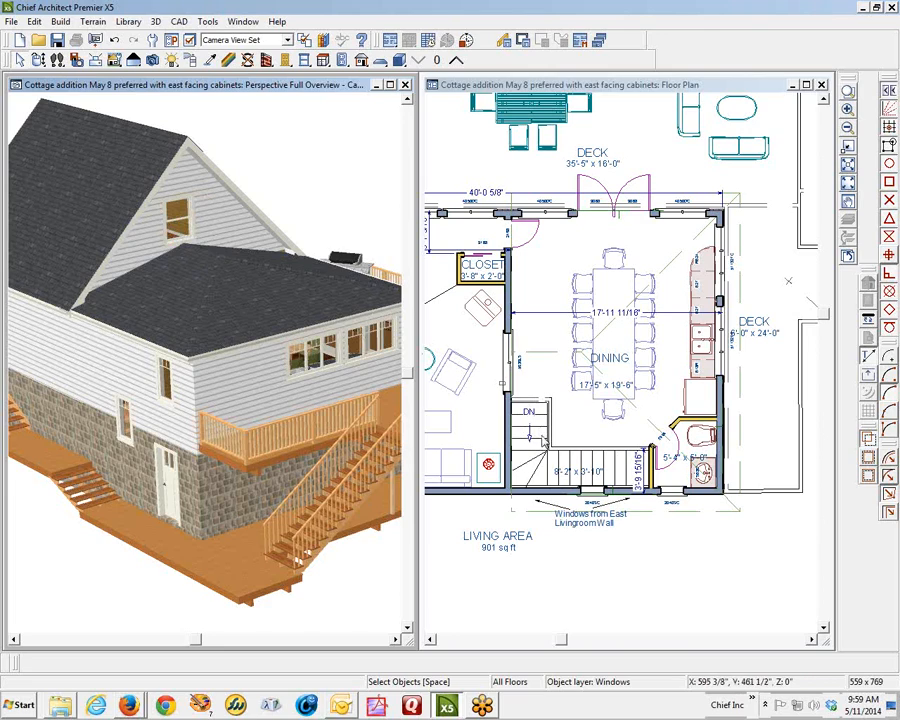
mouse_move(210, 288)
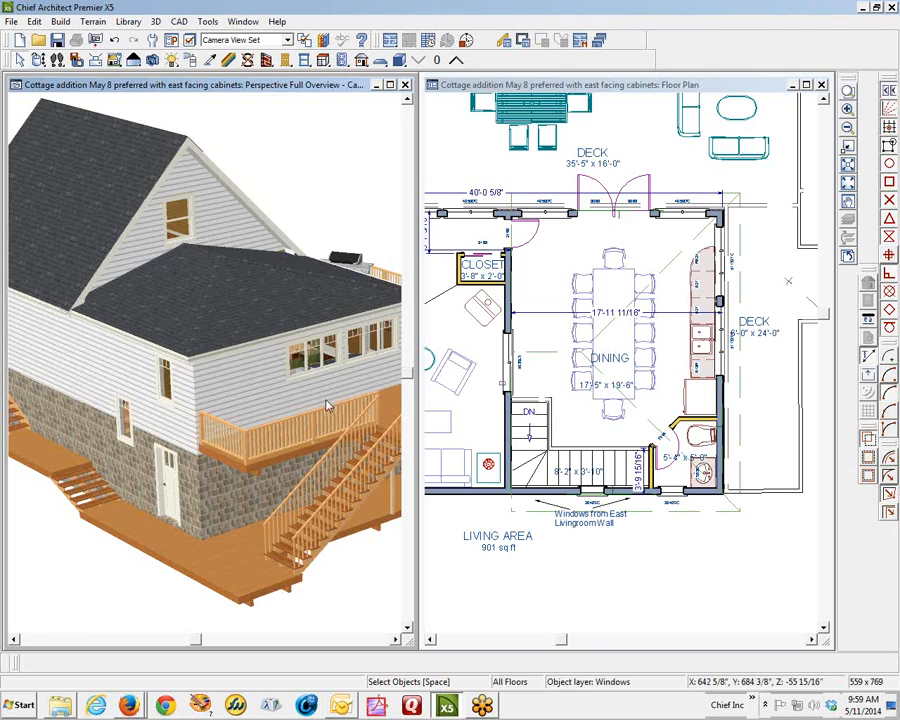
mouse_move(320, 390)
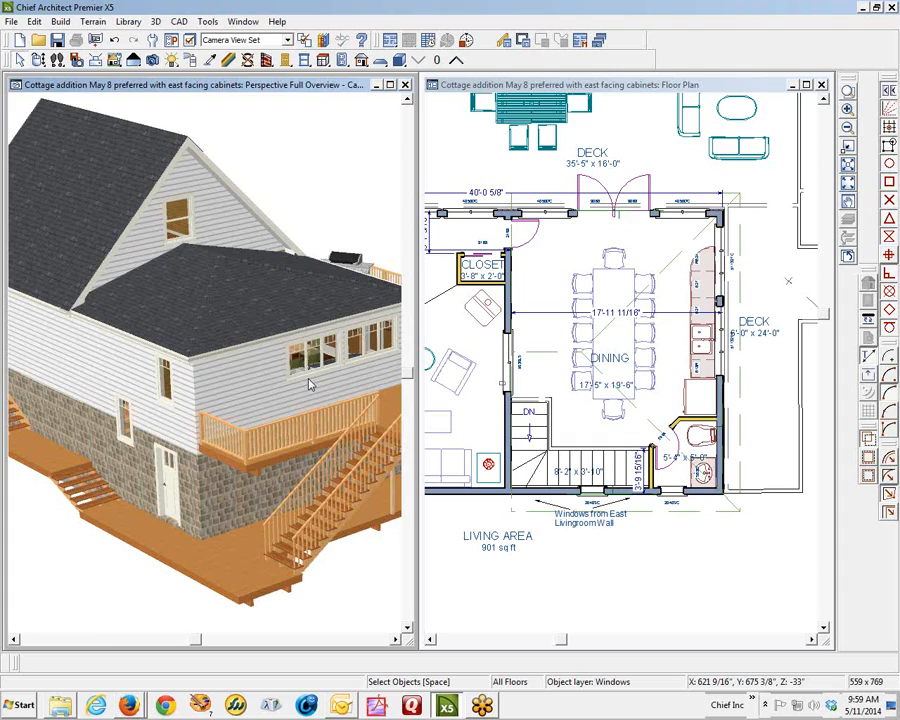
mouse_move(168, 360)
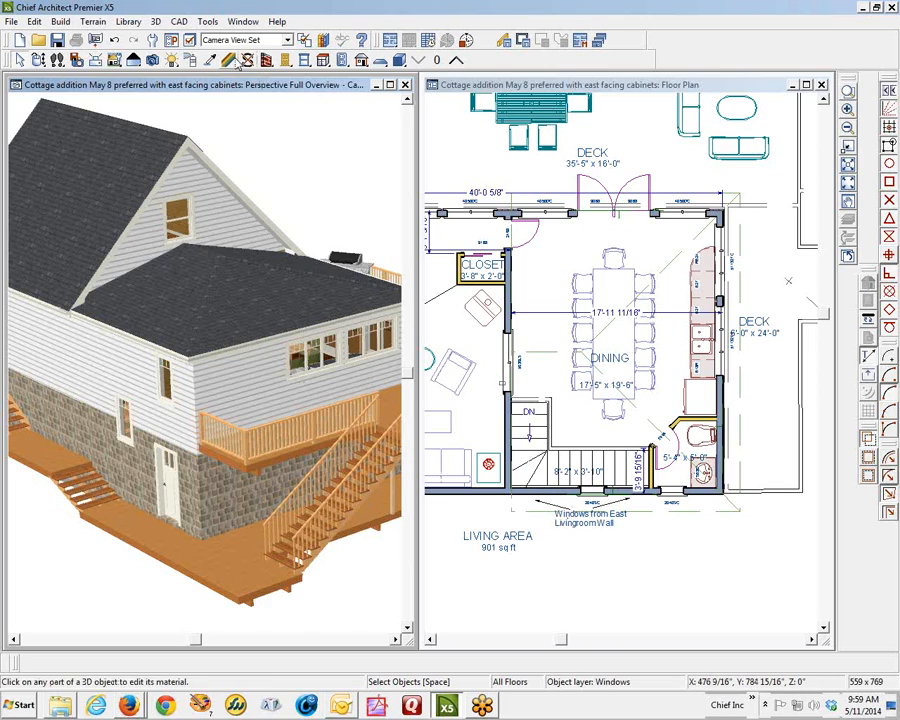
mouse_move(420, 60)
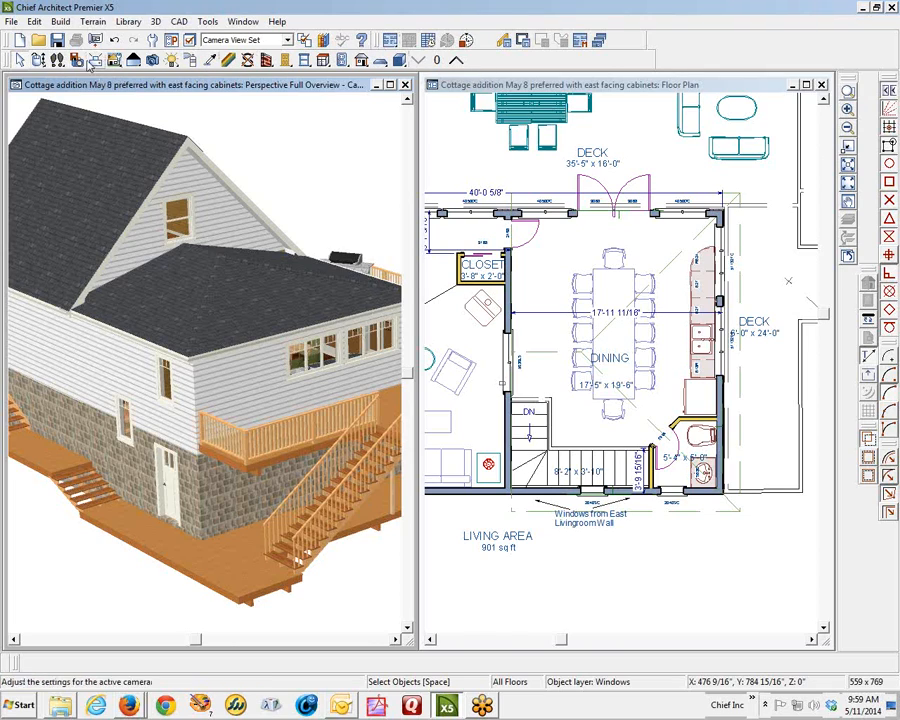
mouse_move(76, 56)
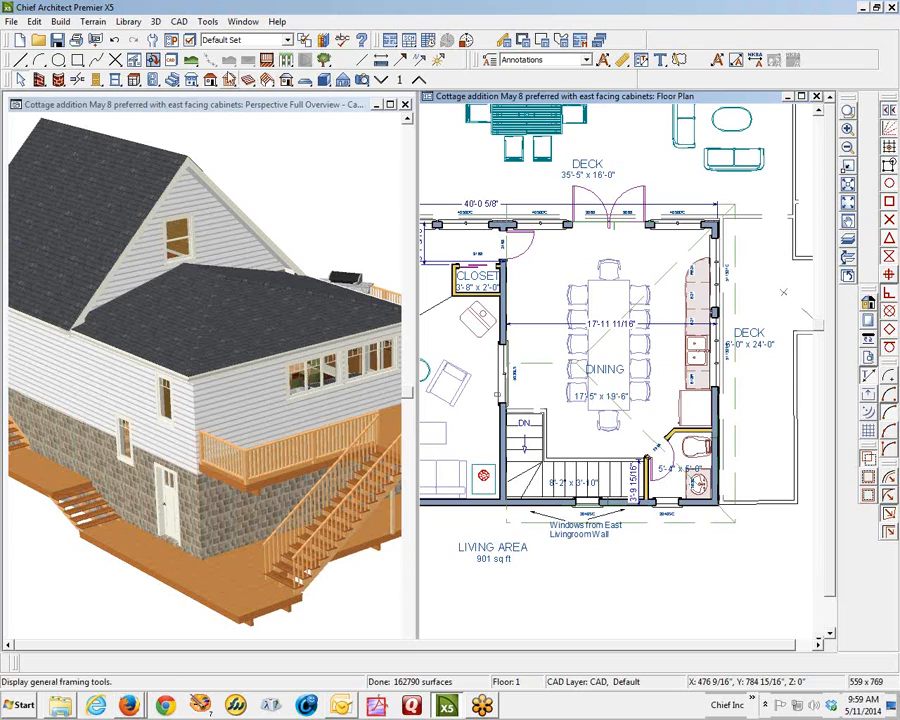
mouse_move(96, 78)
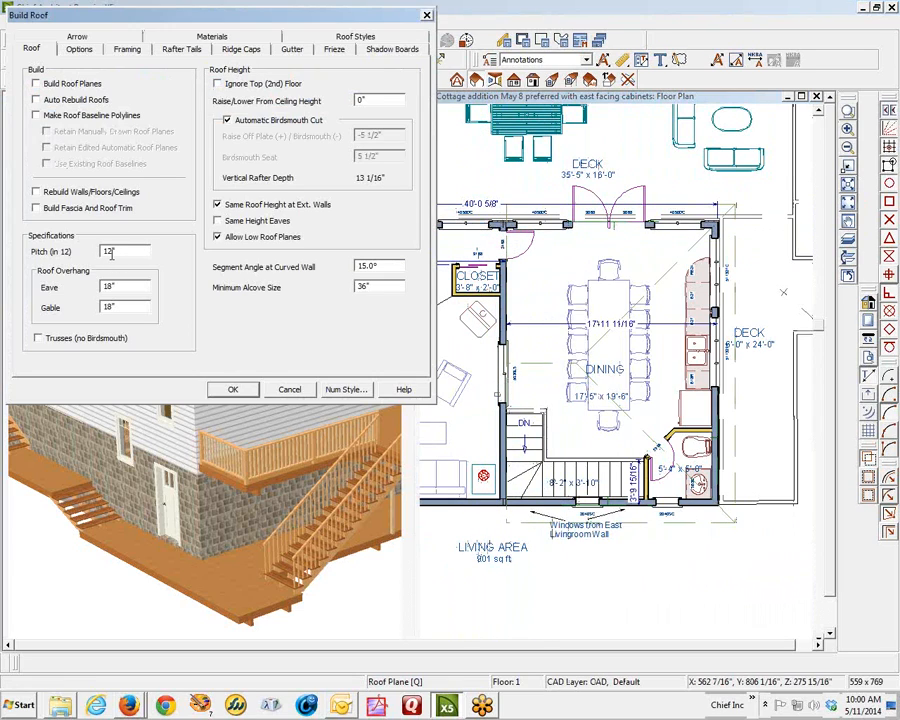
- Close the Build Roof settings, leaving a wall's specifications shown
left_click(232, 388)
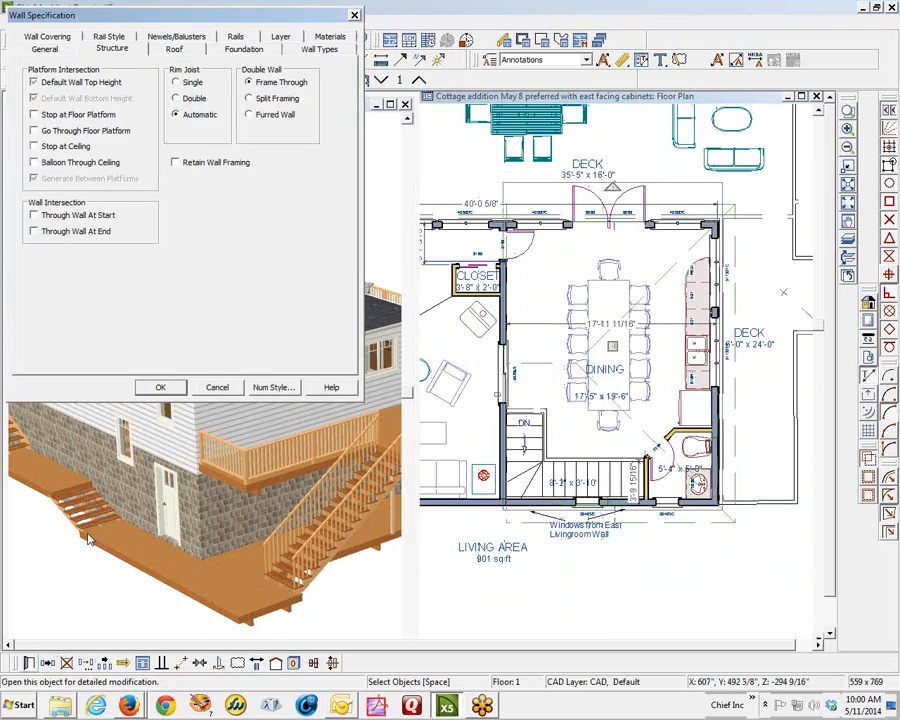
- Change a roof option on the wall's Roof settings and confirm to rebuild the 3D model
left_click(174, 48)
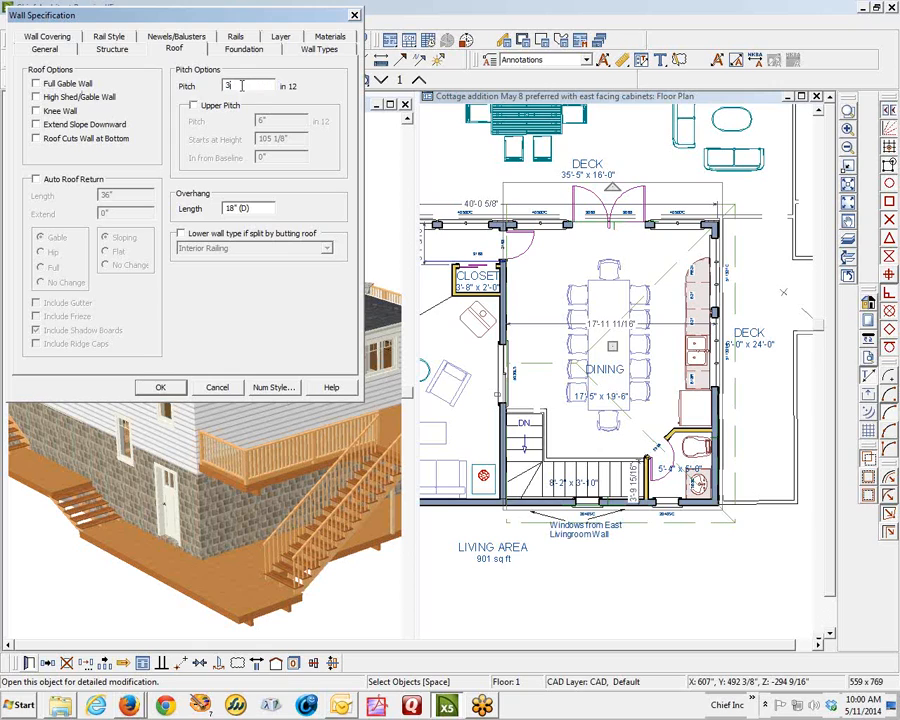
left_click(160, 388)
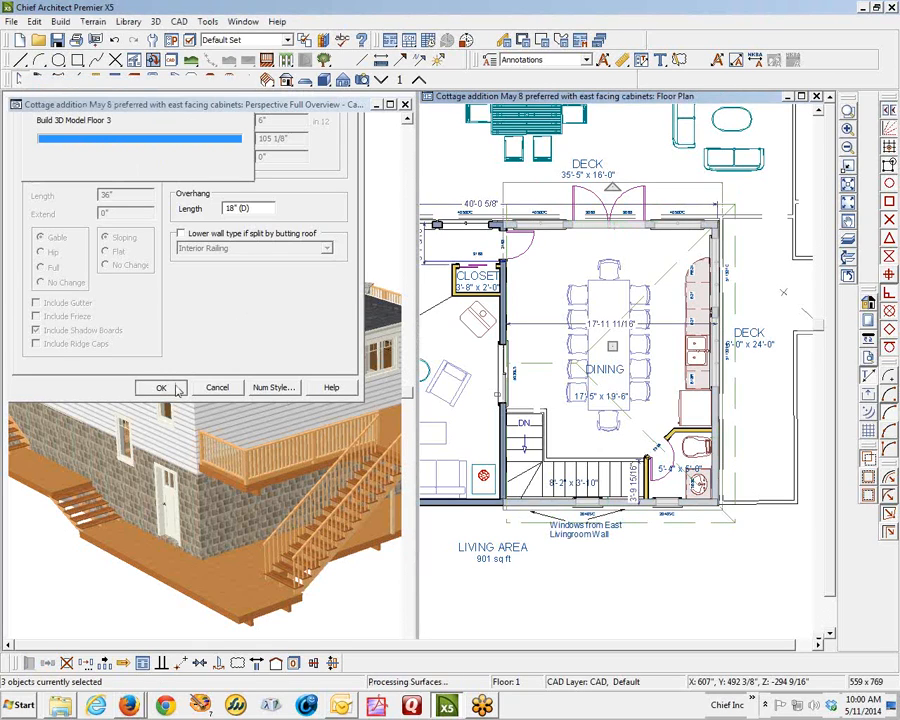
left_click(160, 388)
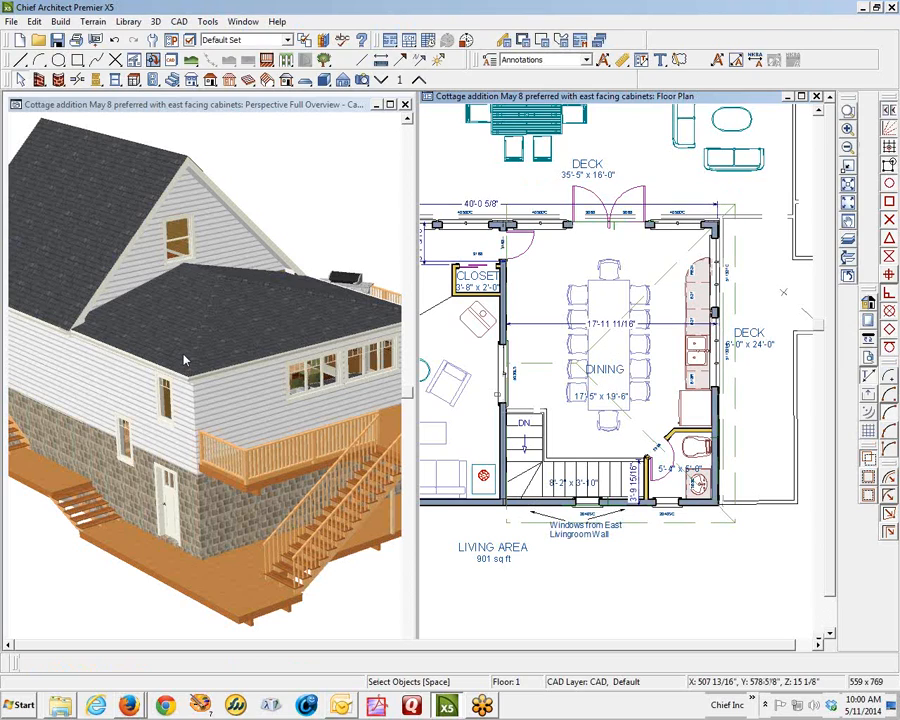
mouse_move(190, 360)
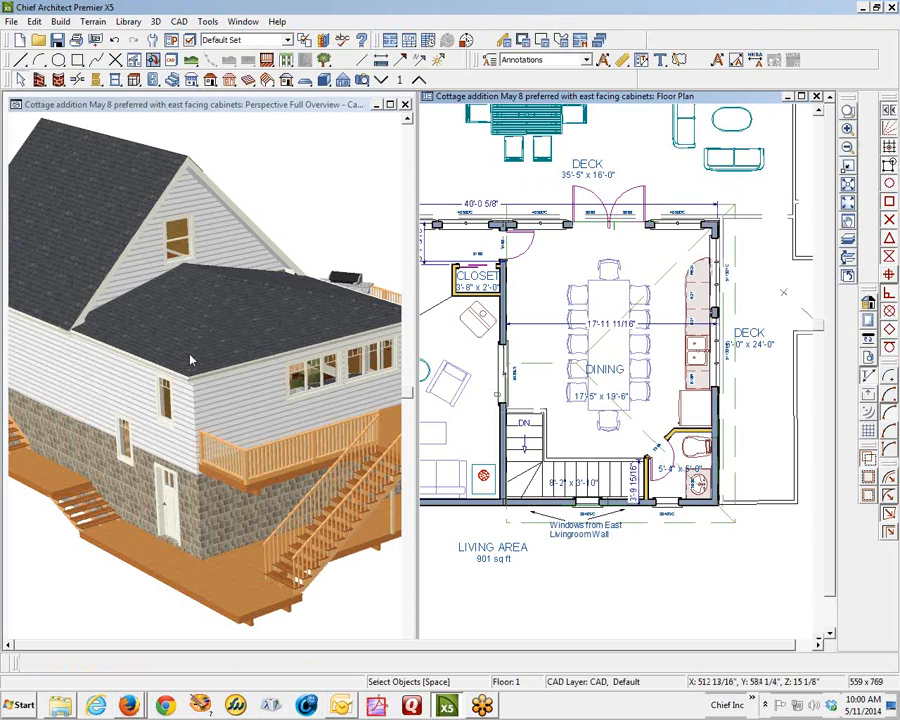
mouse_move(258, 108)
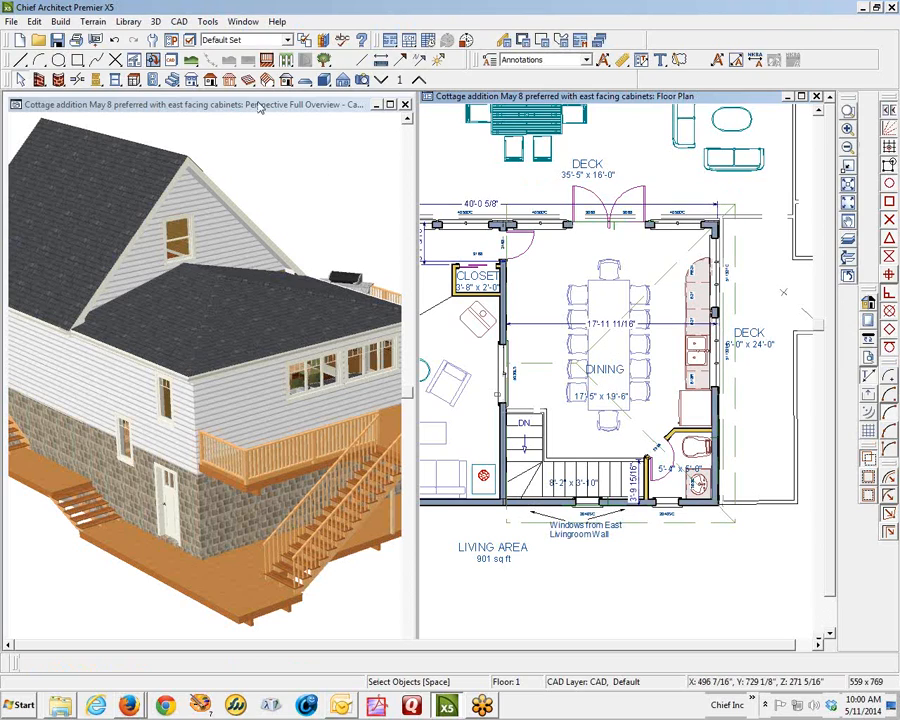
mouse_move(210, 80)
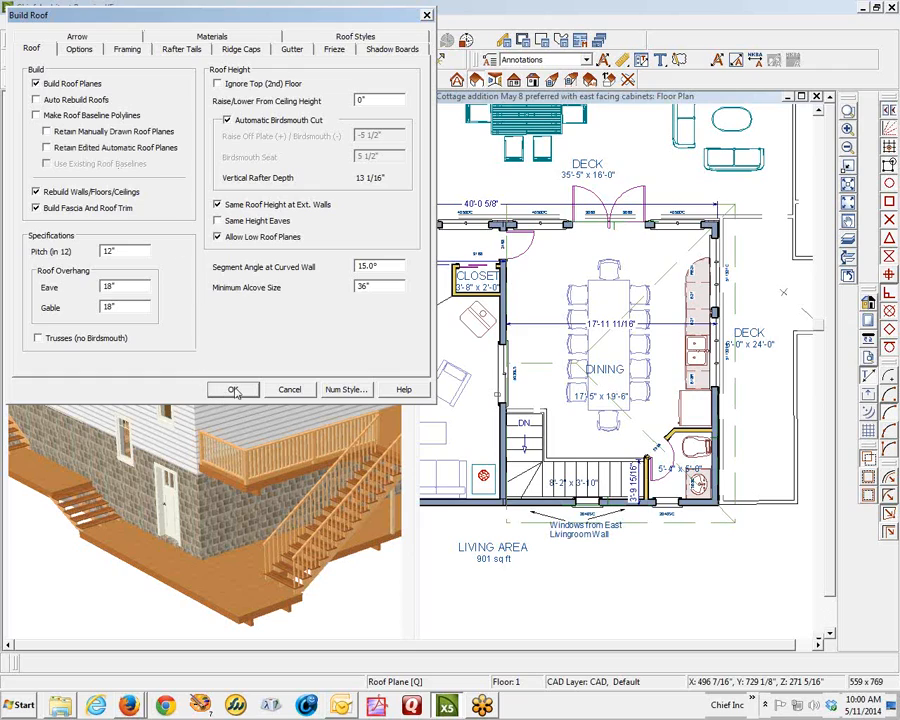
- Rebuild the roof, accepting deletion of manual roof planes and the moved wall top warning
left_click(232, 388)
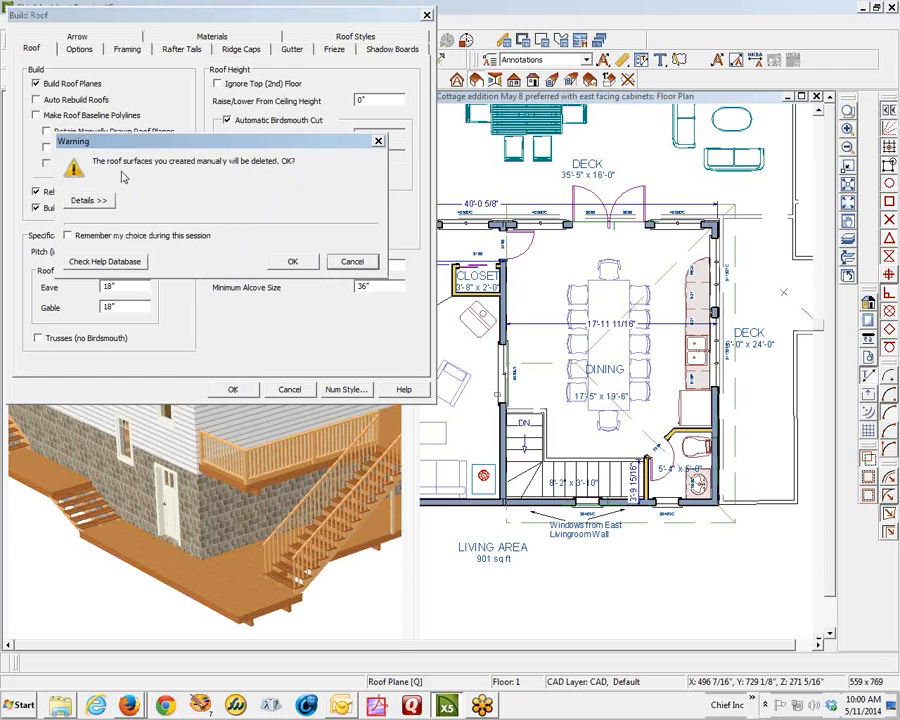
mouse_move(132, 184)
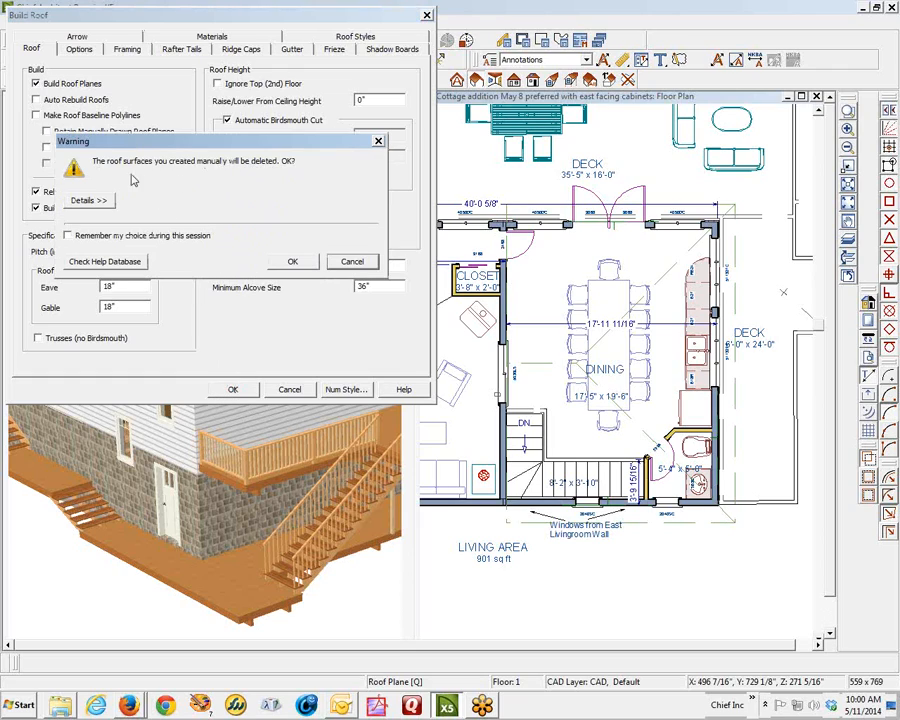
mouse_move(204, 172)
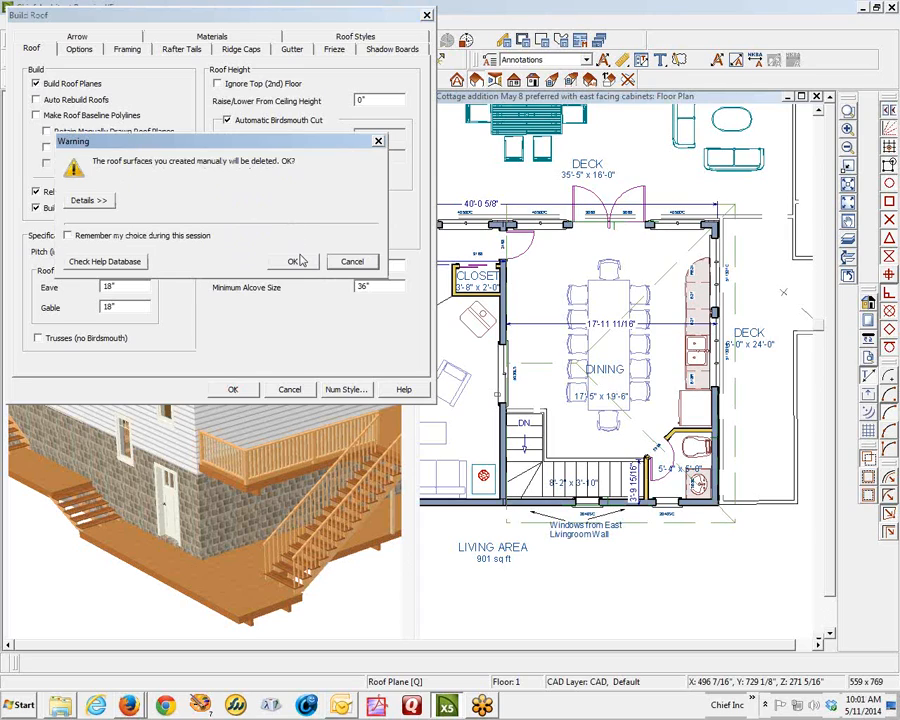
left_click(290, 260)
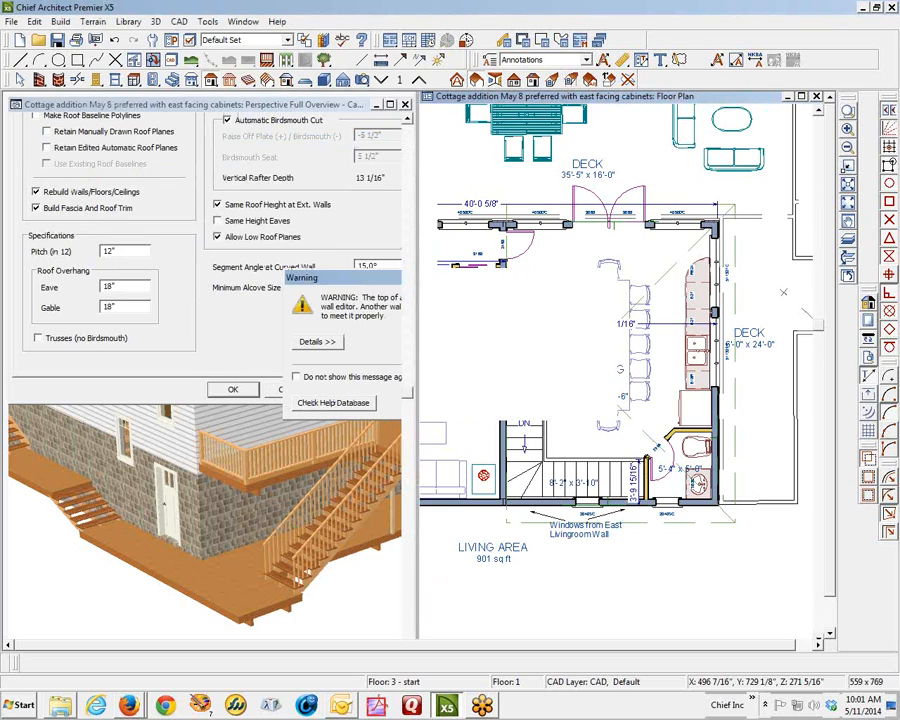
left_click(232, 388)
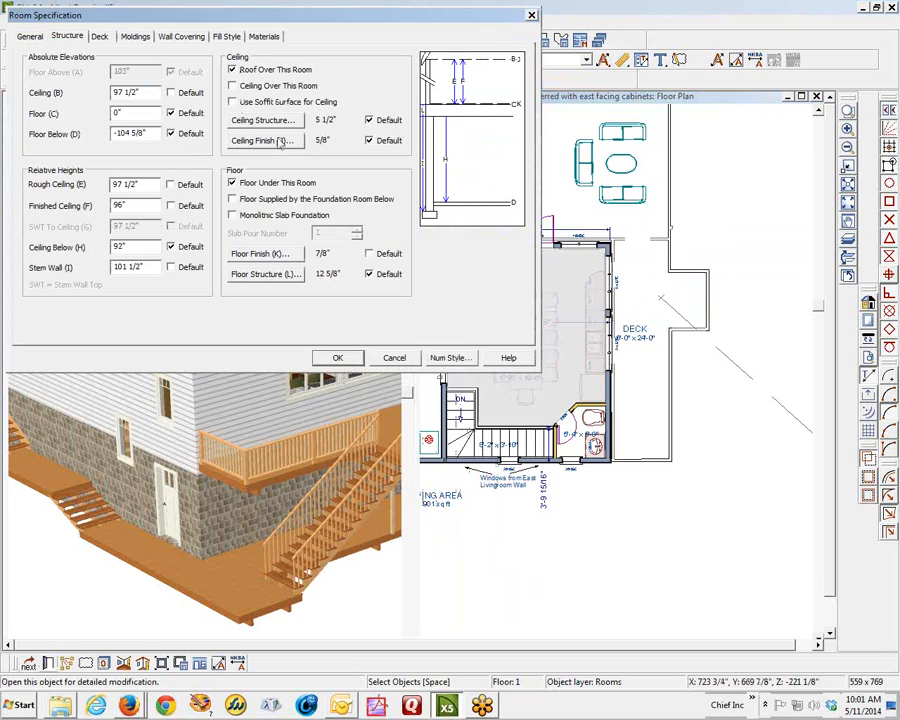
- Confirm the Room Specification structure settings so the 3D model rebuilds
left_click(338, 358)
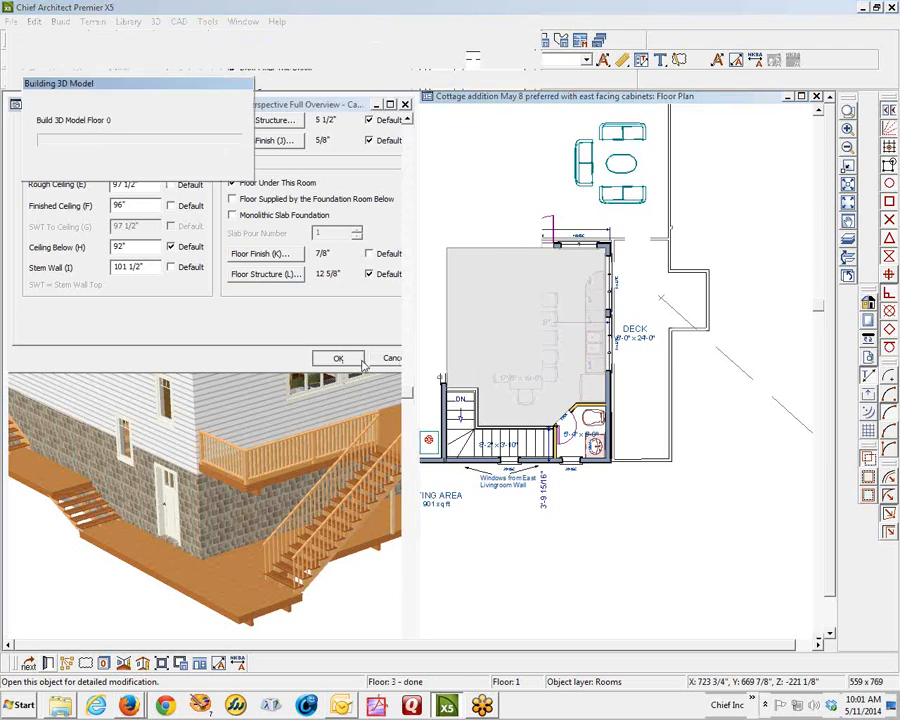
left_click(338, 358)
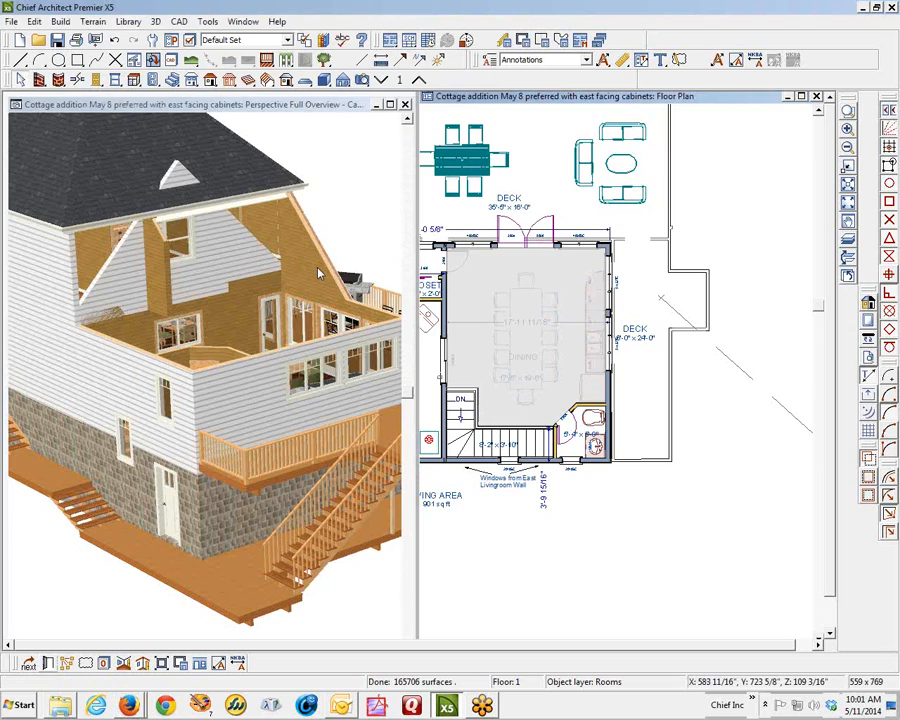
mouse_move(68, 272)
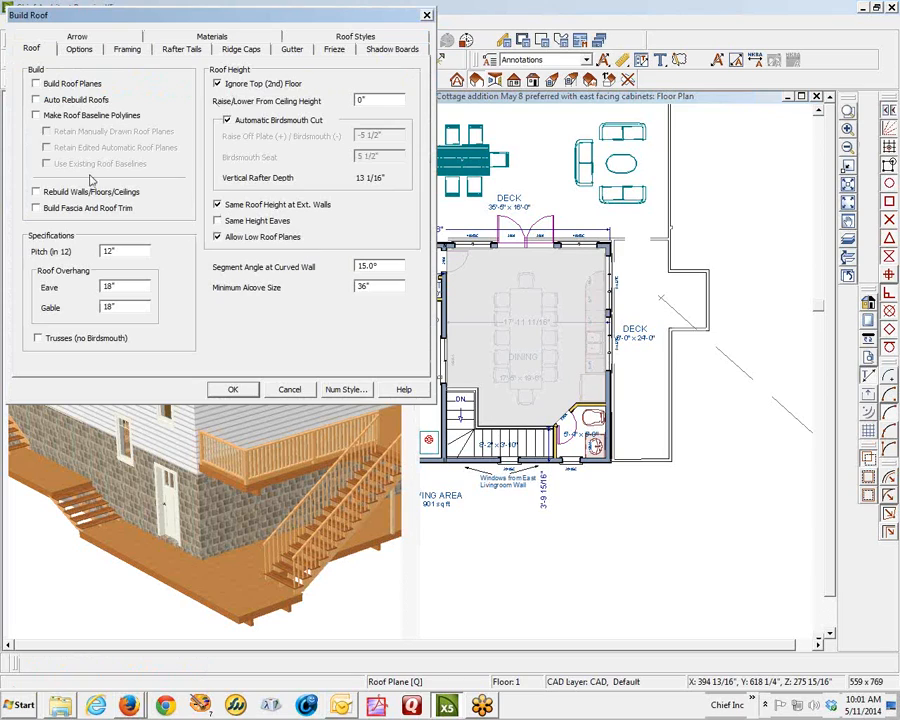
- Enable Auto Rebuild Roofs and suppress the moved wall top warning with 'Do not show again'
left_click(36, 100)
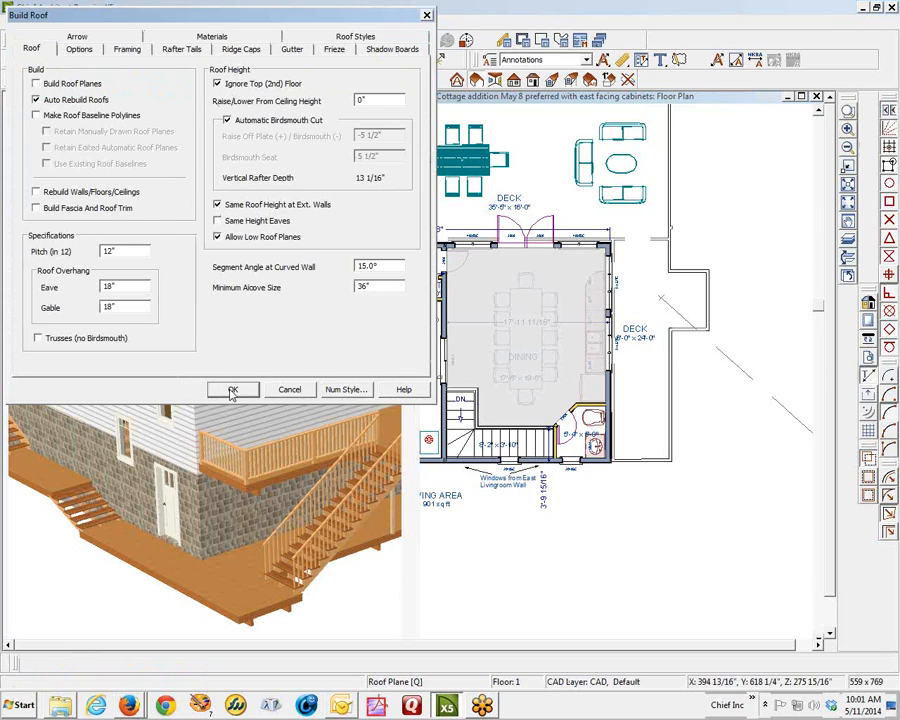
left_click(232, 388)
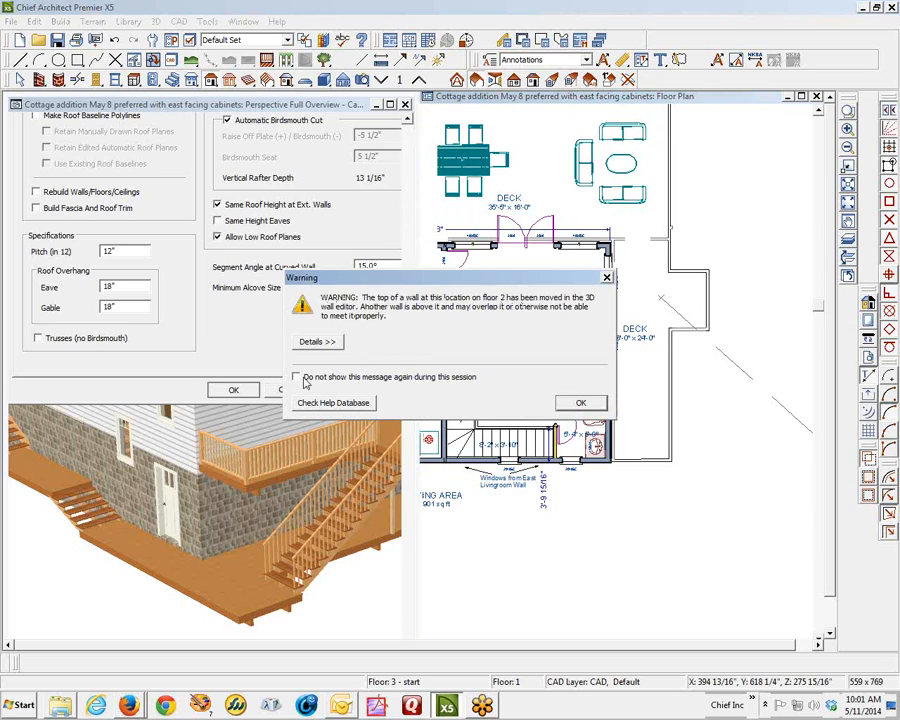
left_click(296, 376)
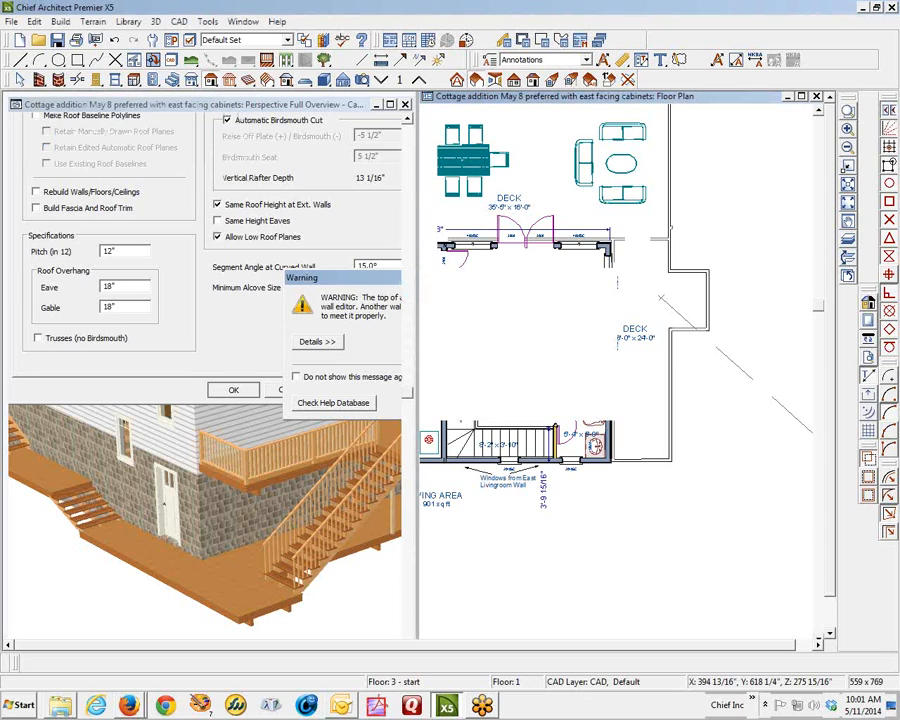
left_click(232, 388)
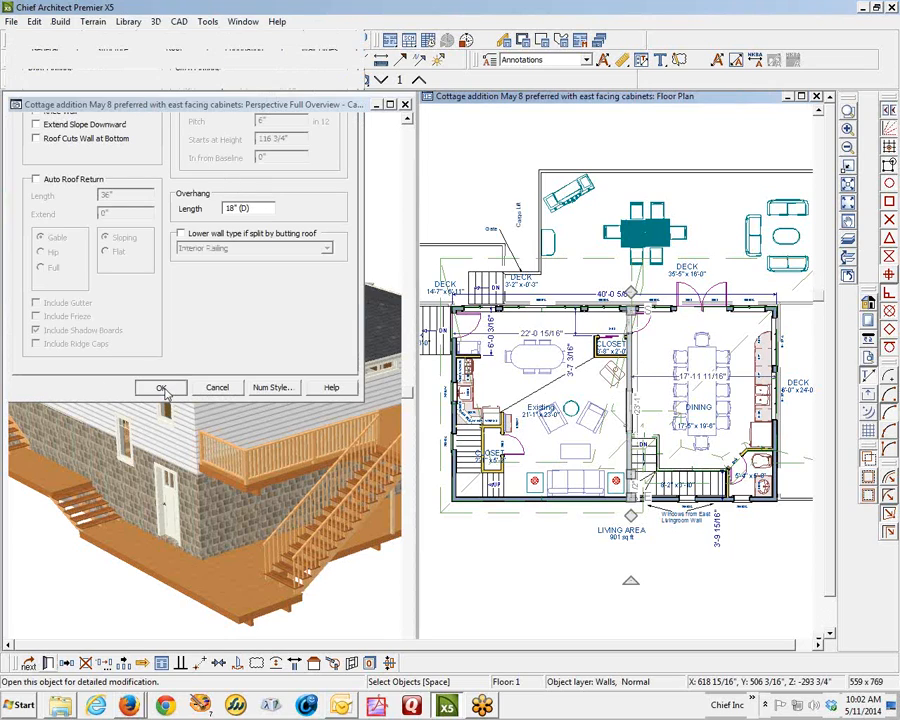
- Confirm the Wall Specification roof settings so the model rebuilds with roof planes
left_click(160, 388)
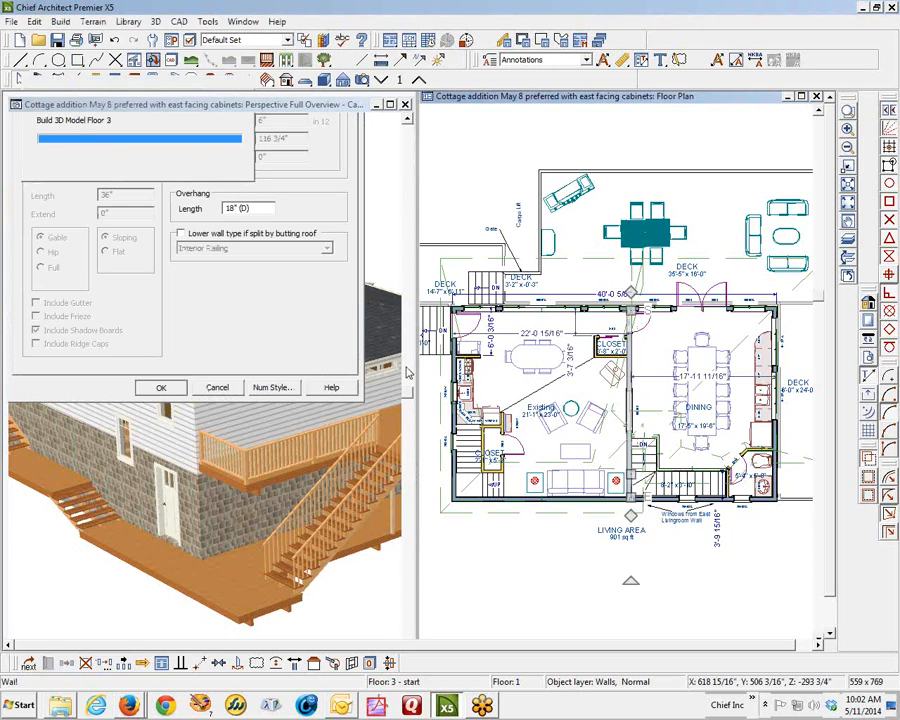
left_click(160, 388)
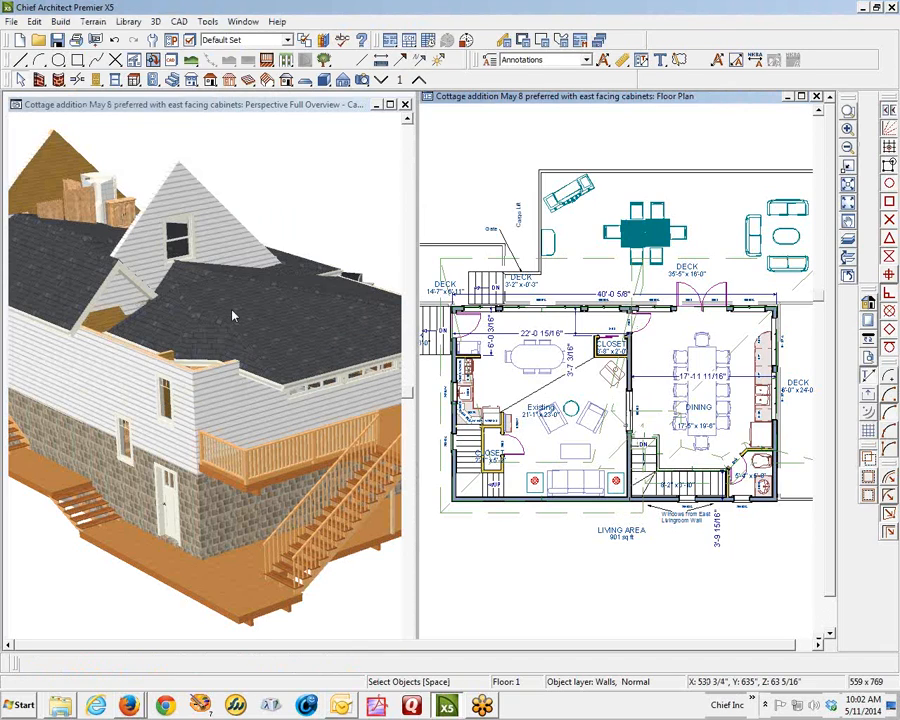
mouse_move(338, 394)
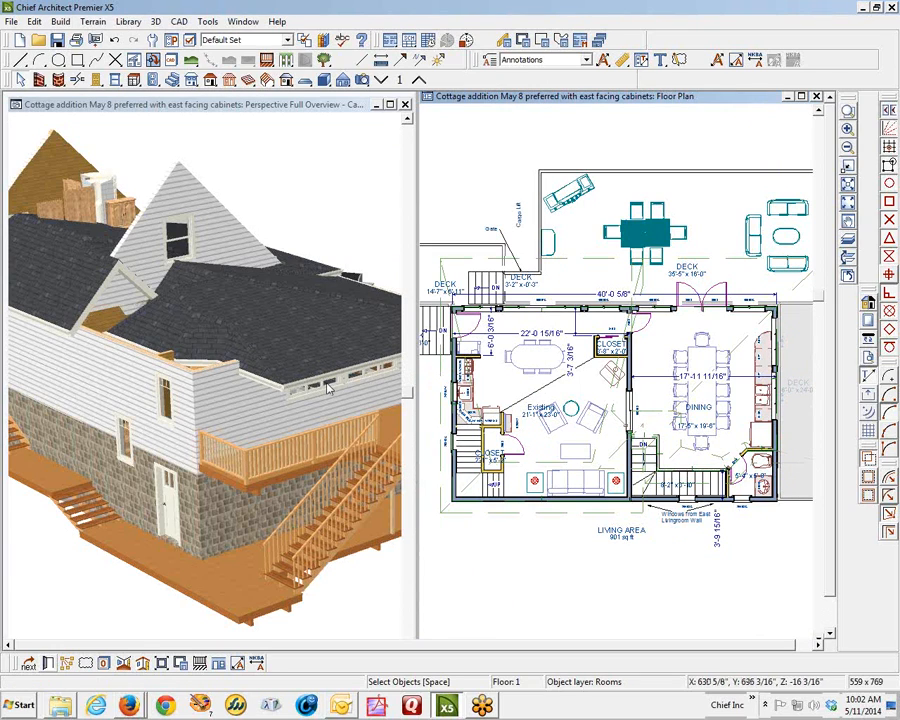
mouse_move(330, 344)
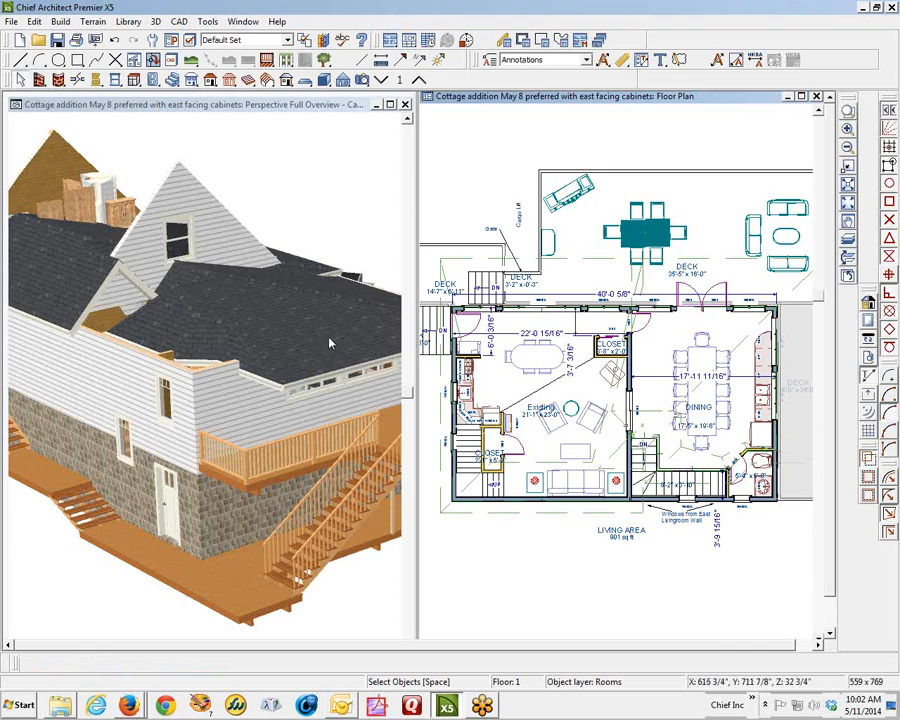
mouse_move(242, 238)
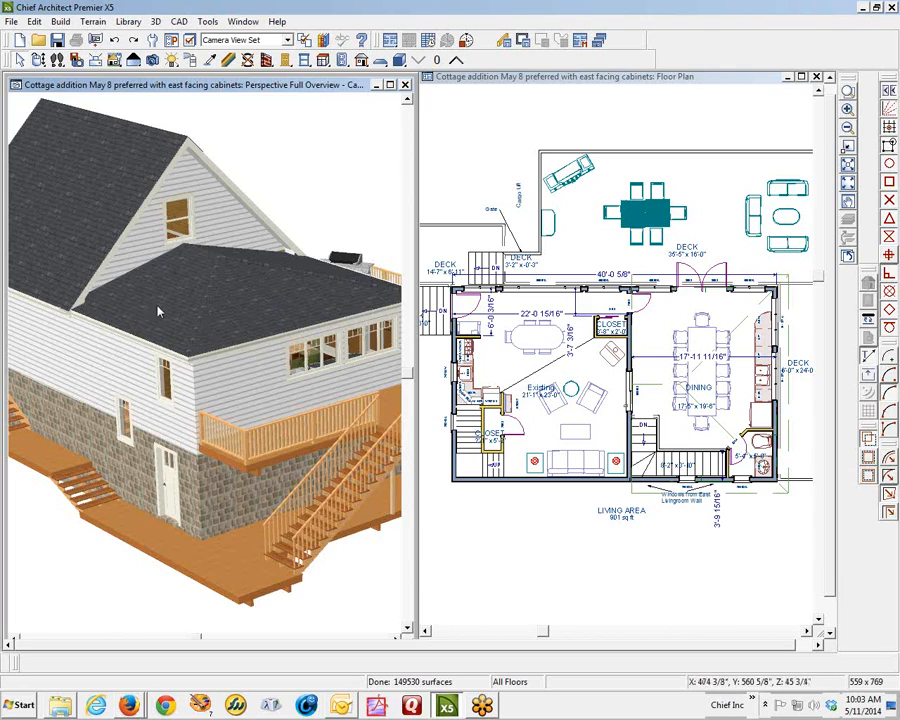
mouse_move(288, 288)
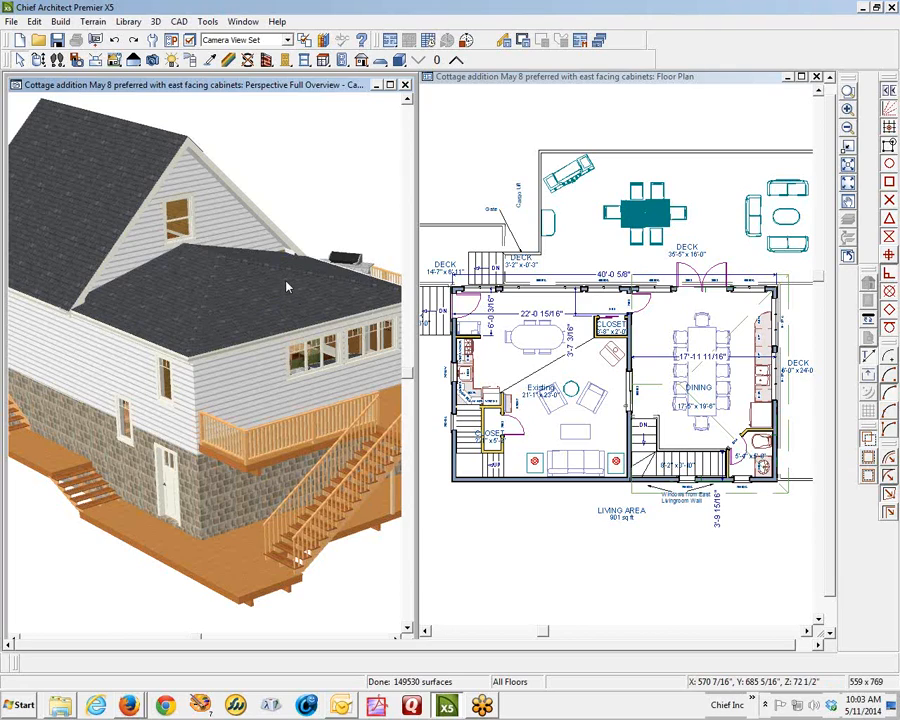
mouse_move(288, 288)
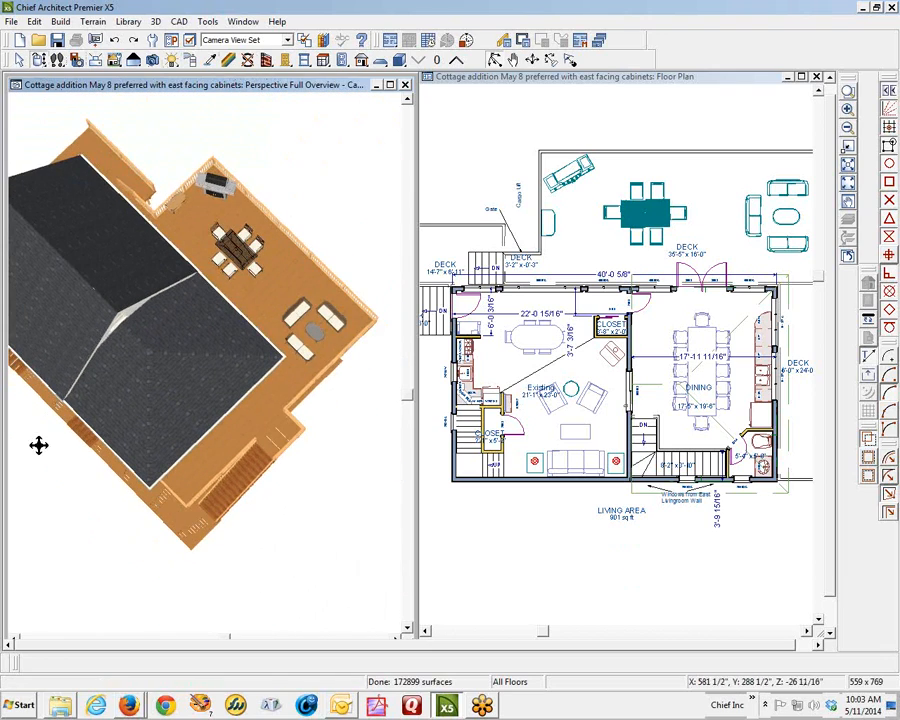
mouse_move(8, 652)
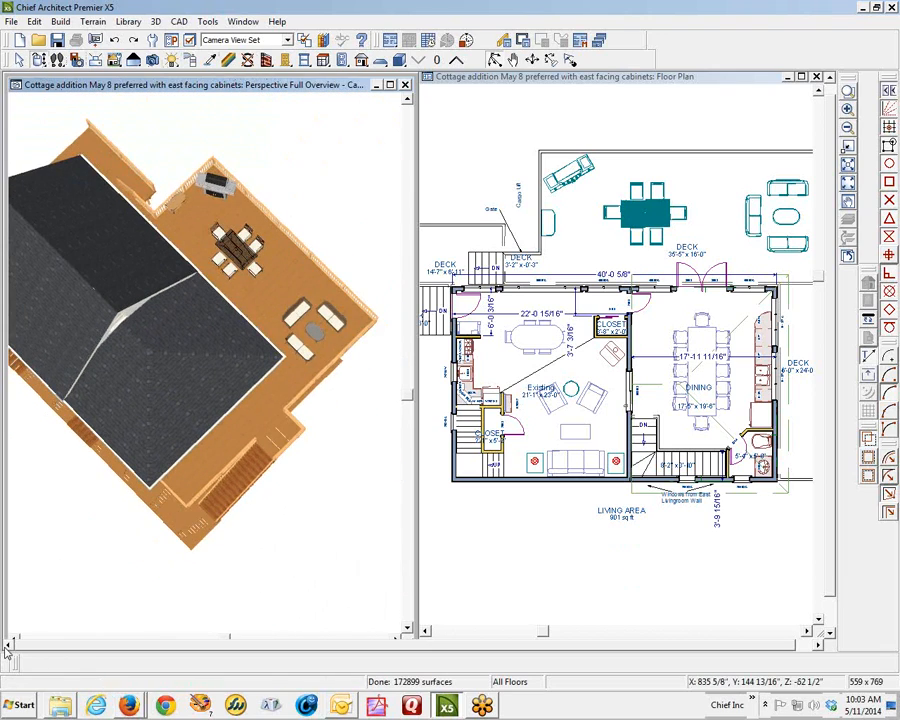